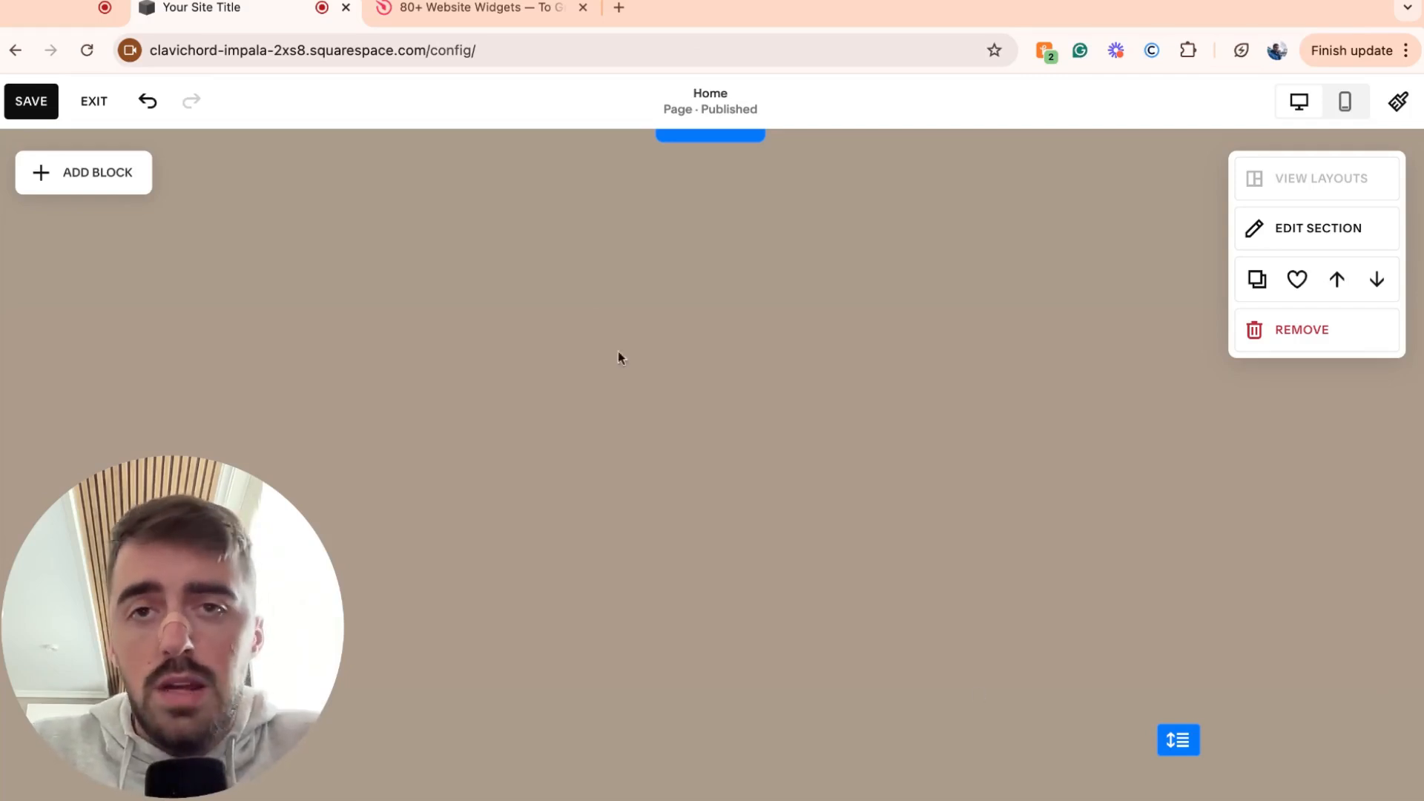
- Switch to the Elfsight tab and bring up its full widget catalogue
click(481, 8)
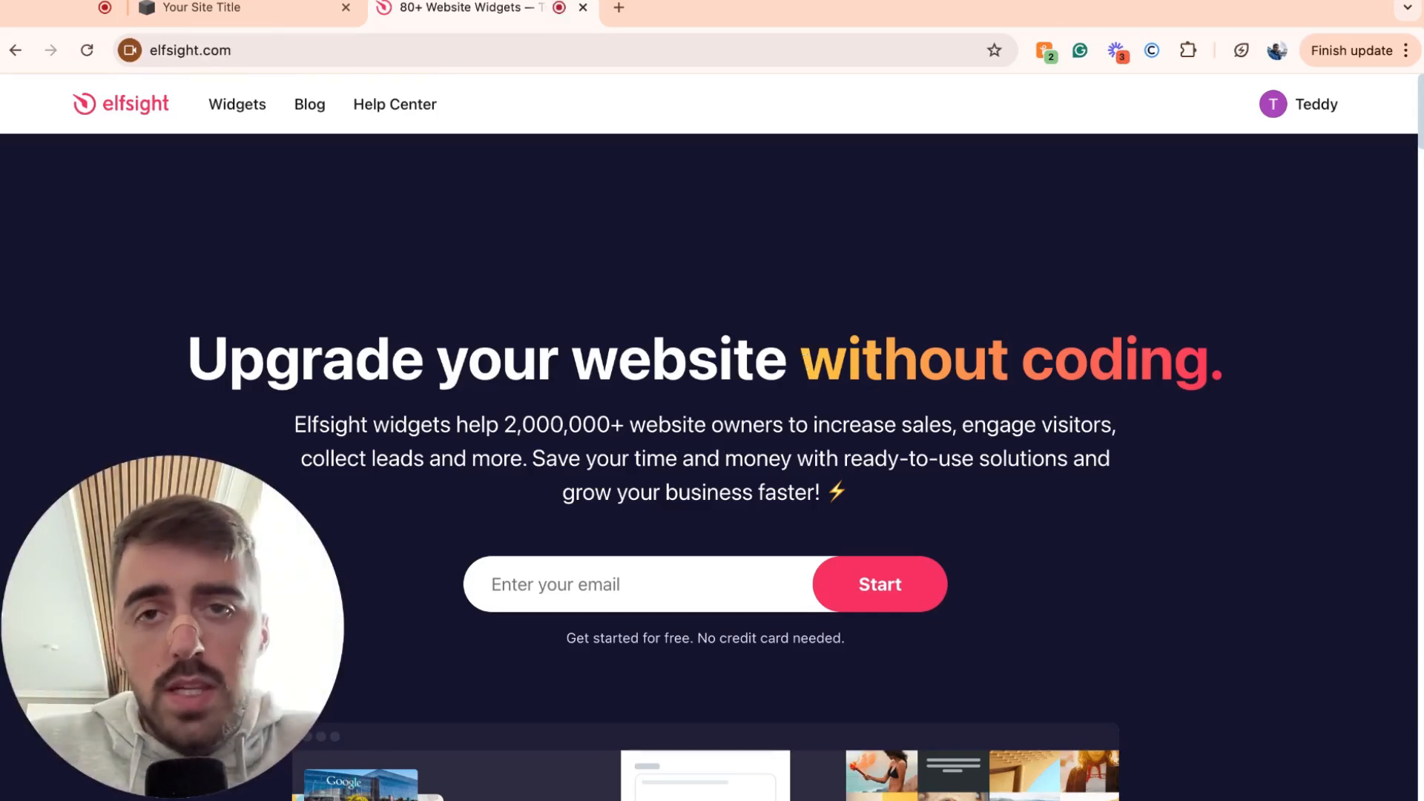
click(235, 103)
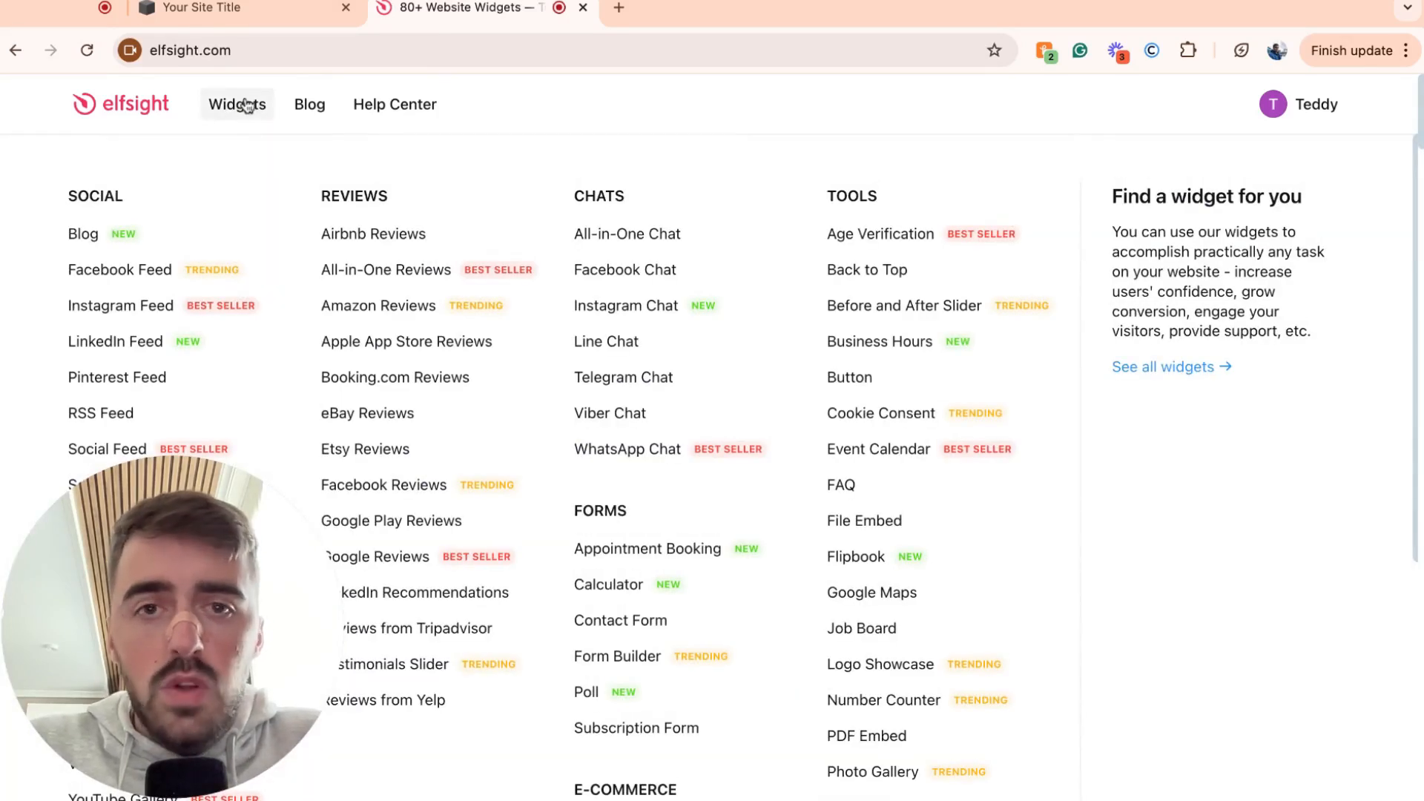
mouse_move(852, 195)
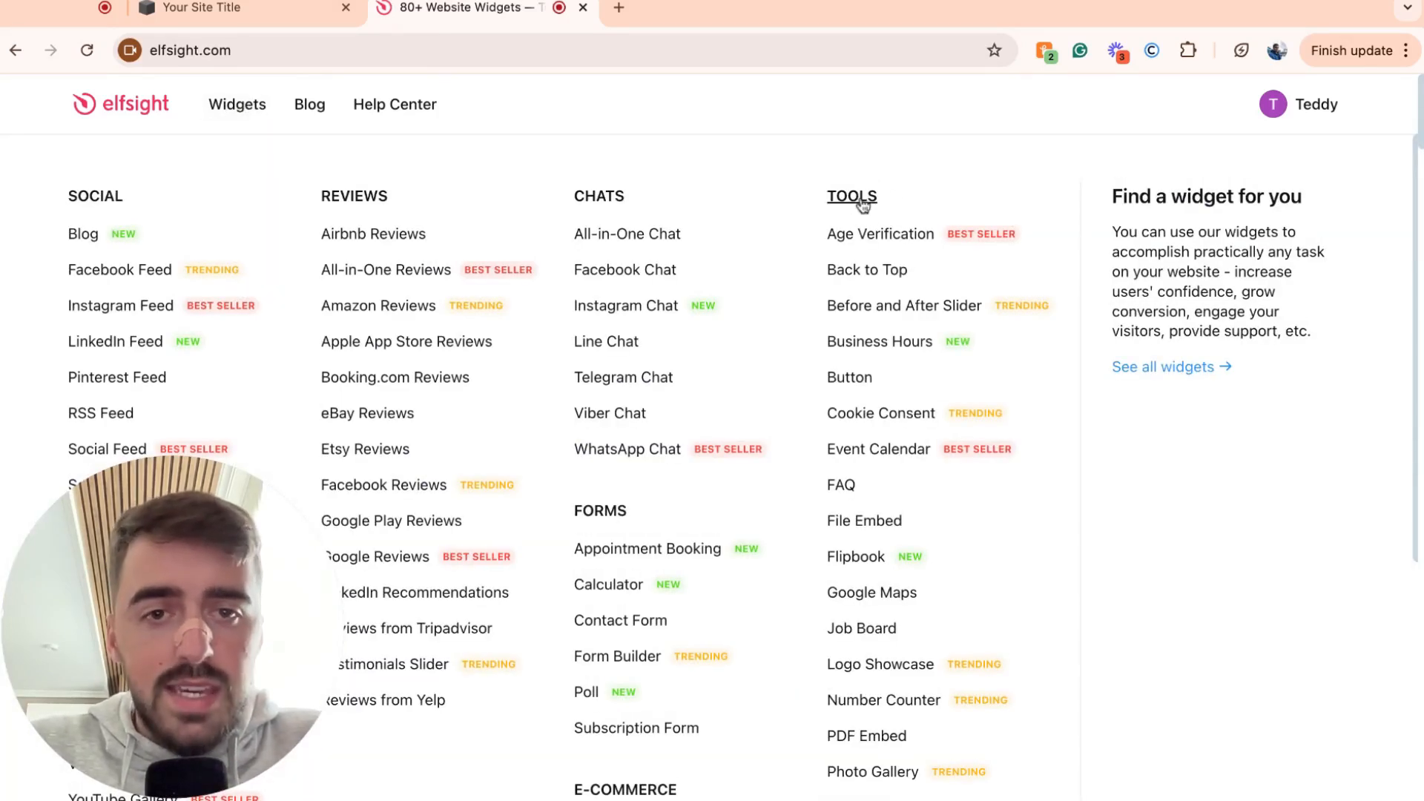
mouse_move(821, 313)
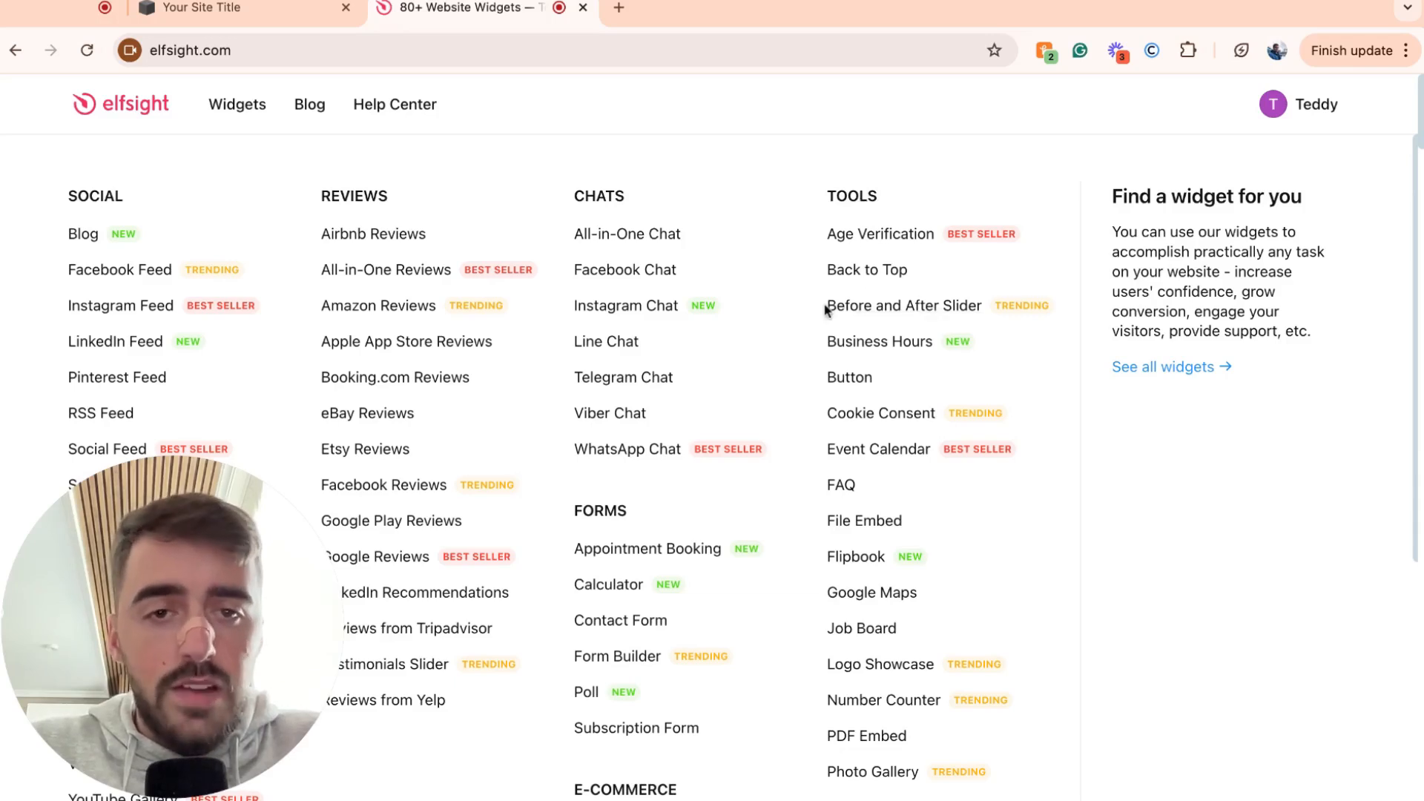
- Open the Before and After Slider widget page and jump to its editor
click(903, 306)
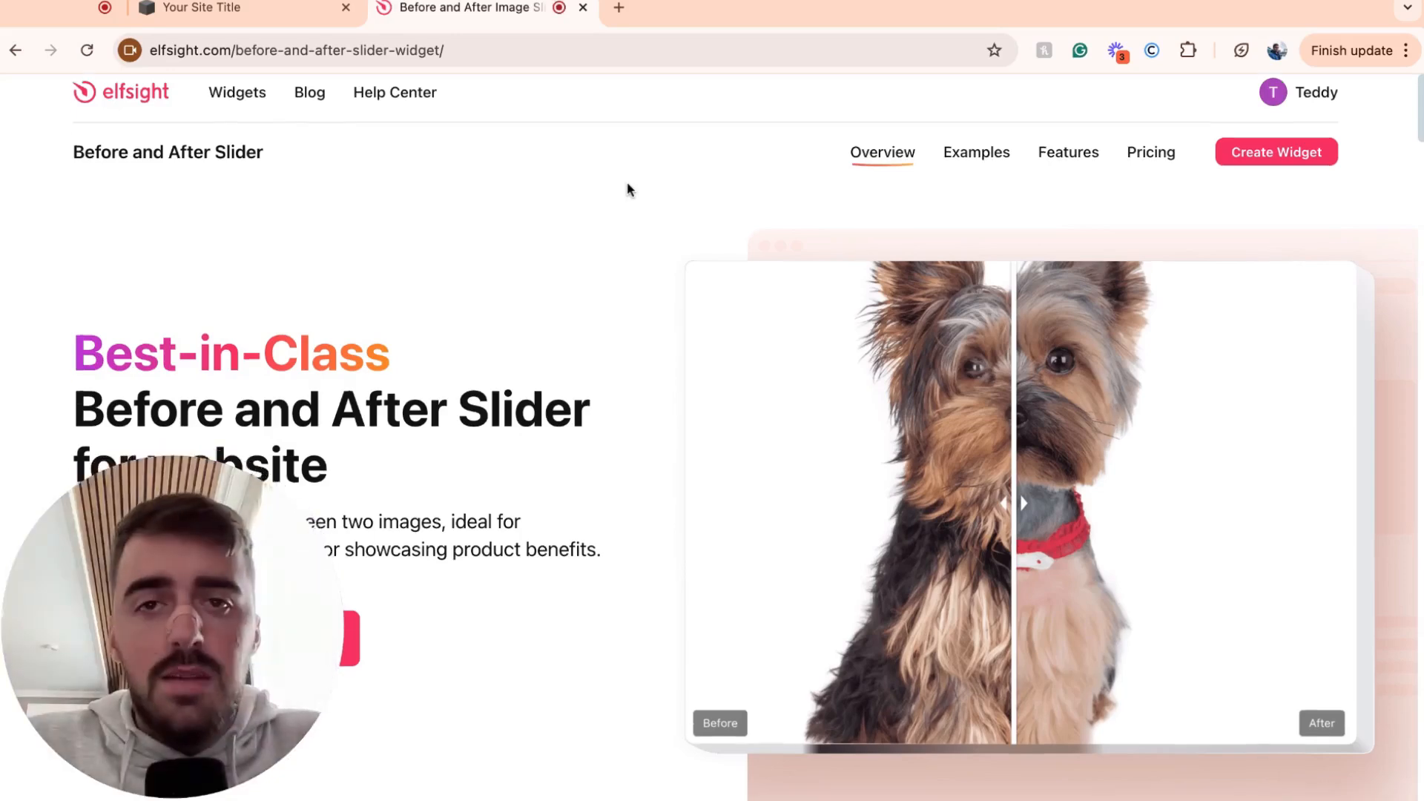
scroll(down, 3)
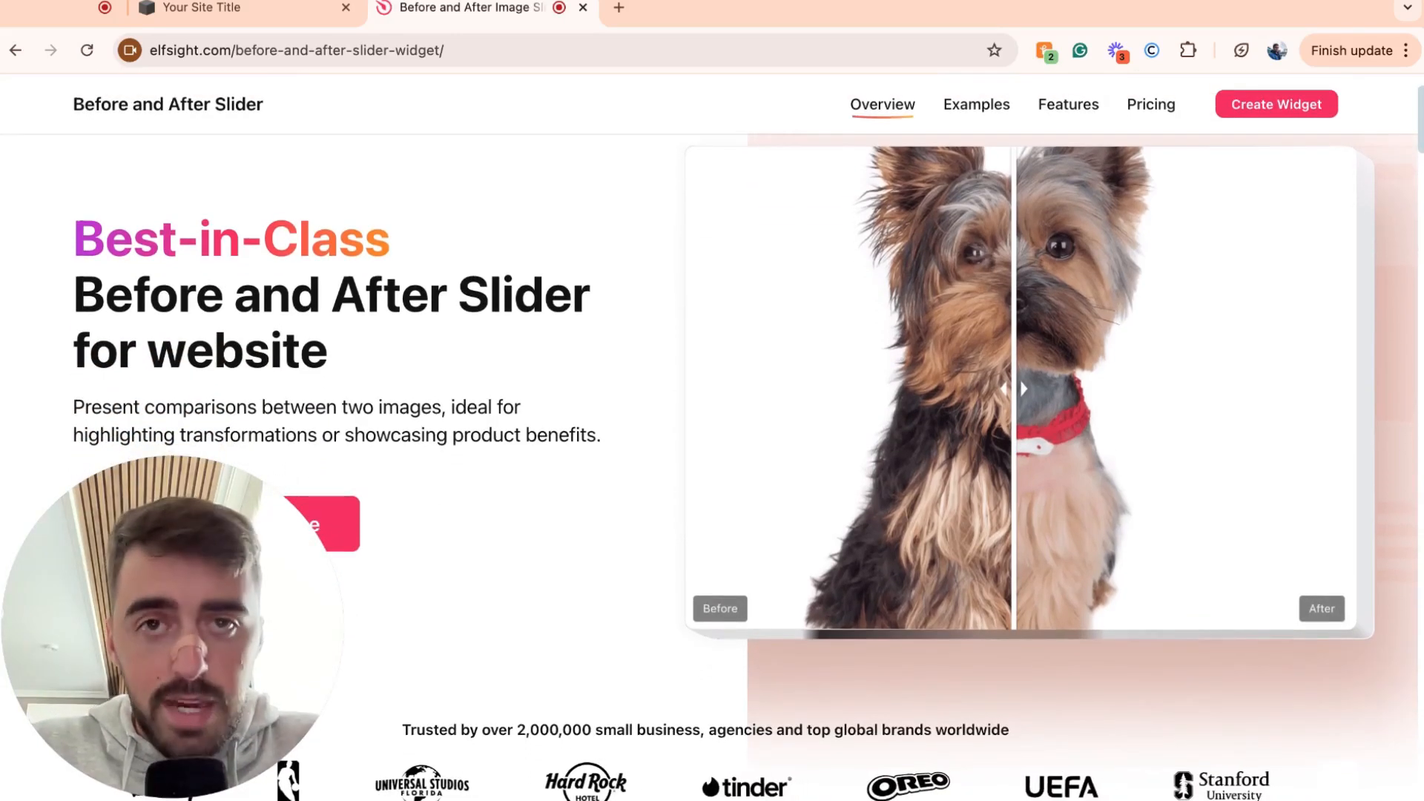
click(1275, 103)
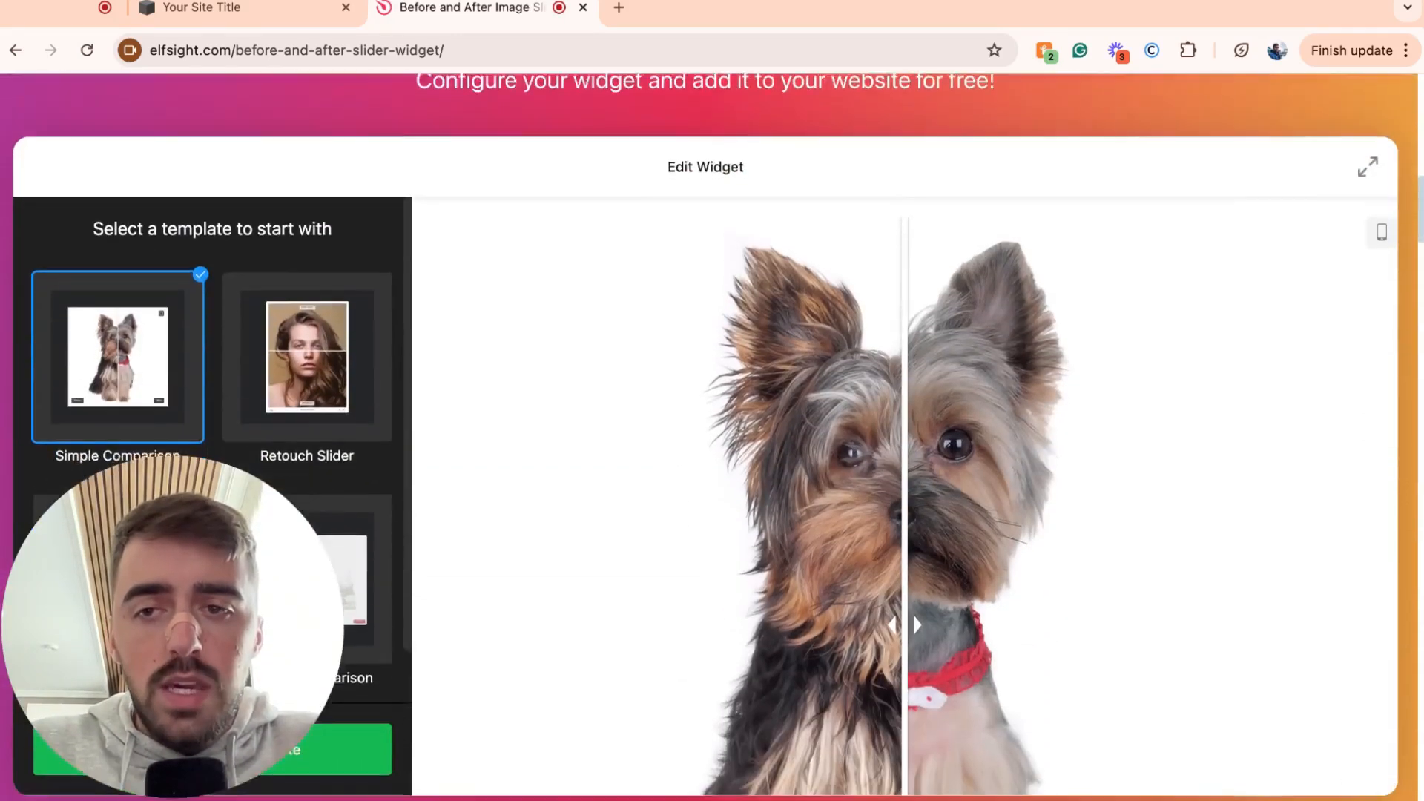
scroll(down, 3)
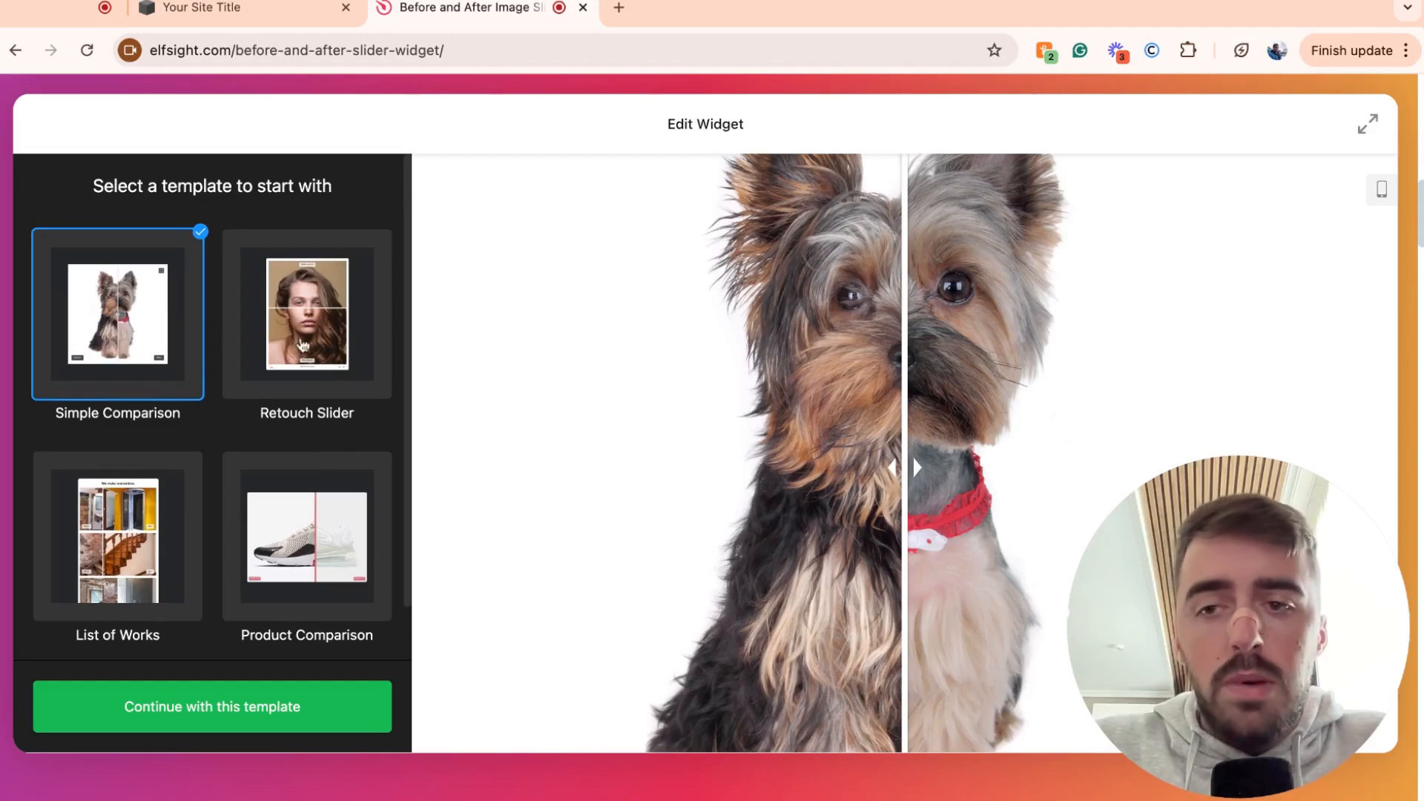
- Preview Product Comparison and List of Works, then pick the Simple Comparison dog template
click(306, 537)
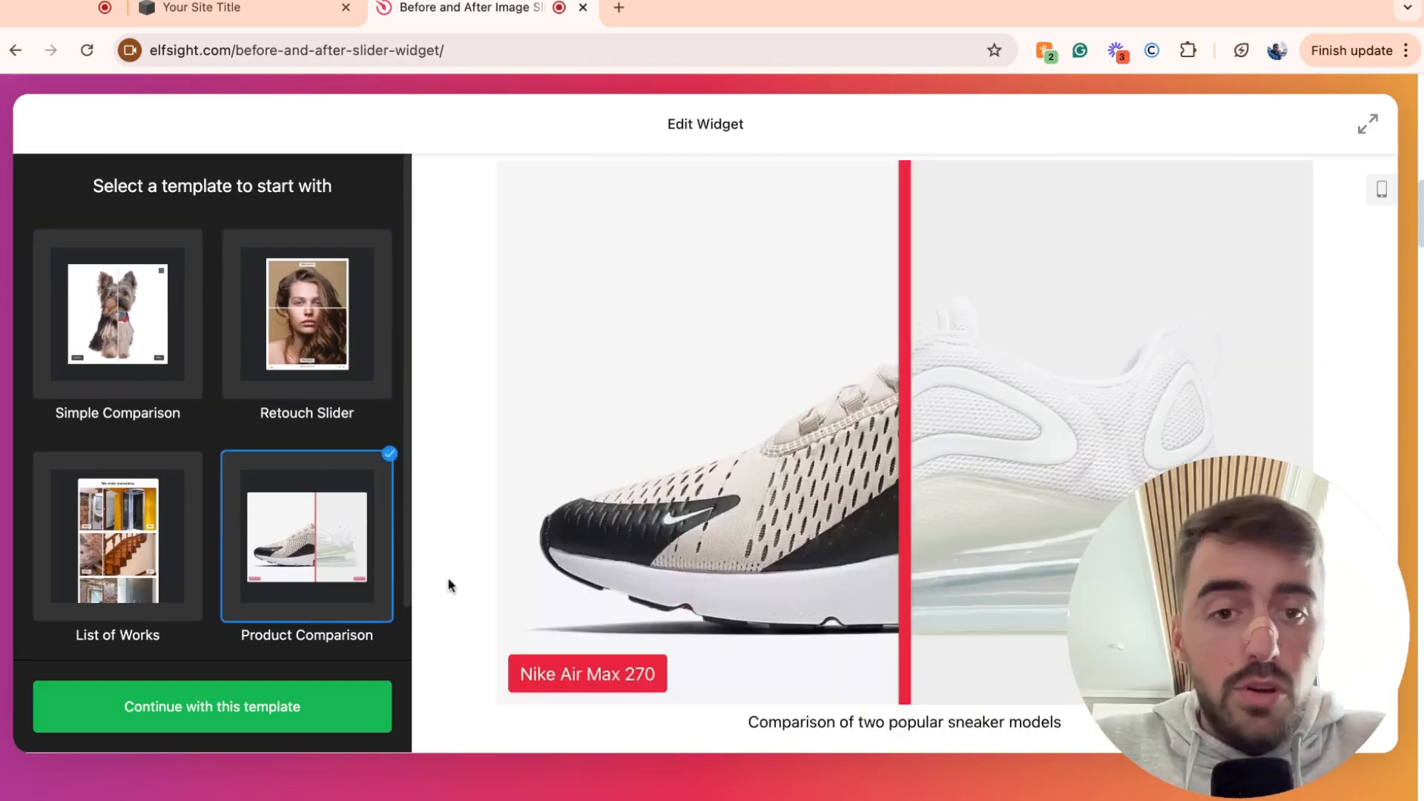
click(117, 535)
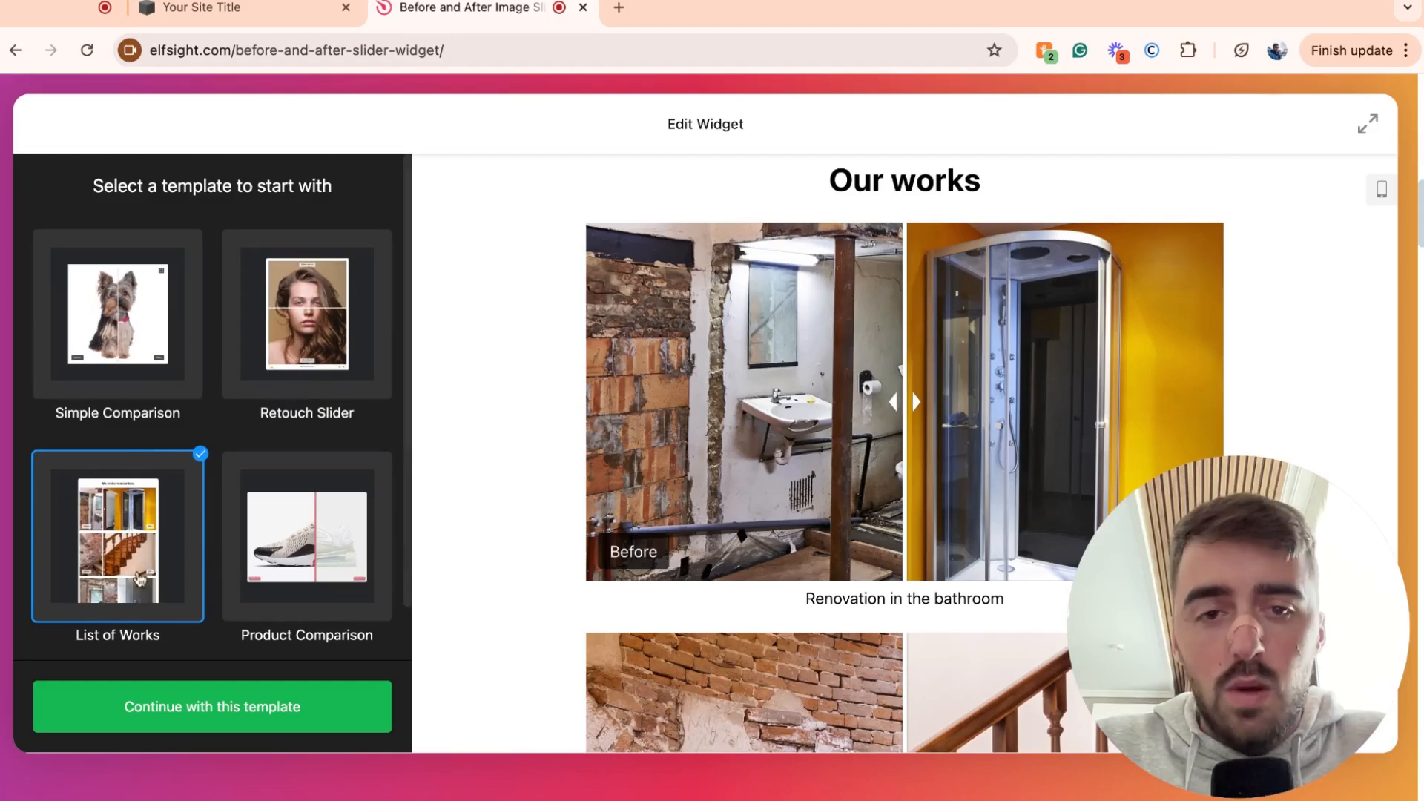
click(117, 313)
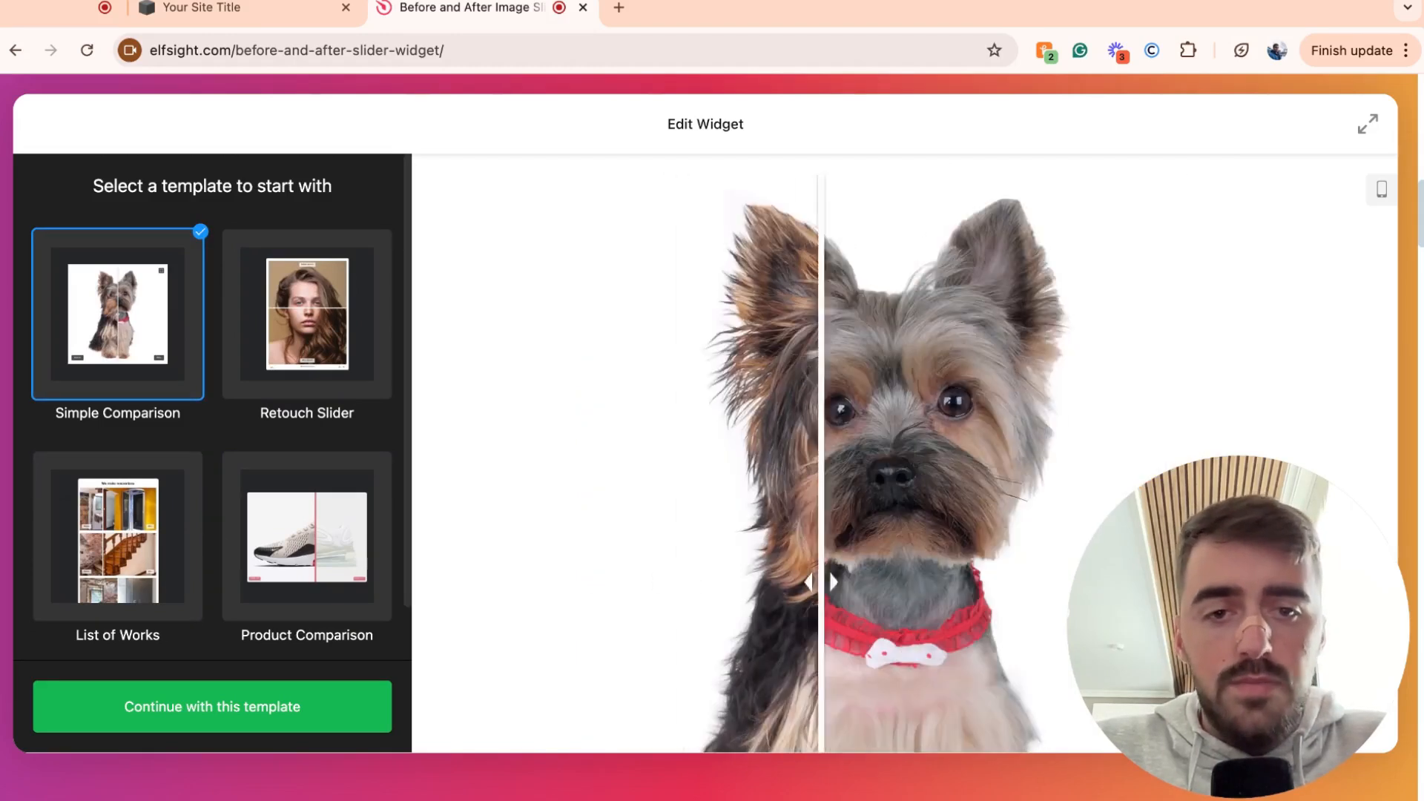
drag(808, 581, 618, 581)
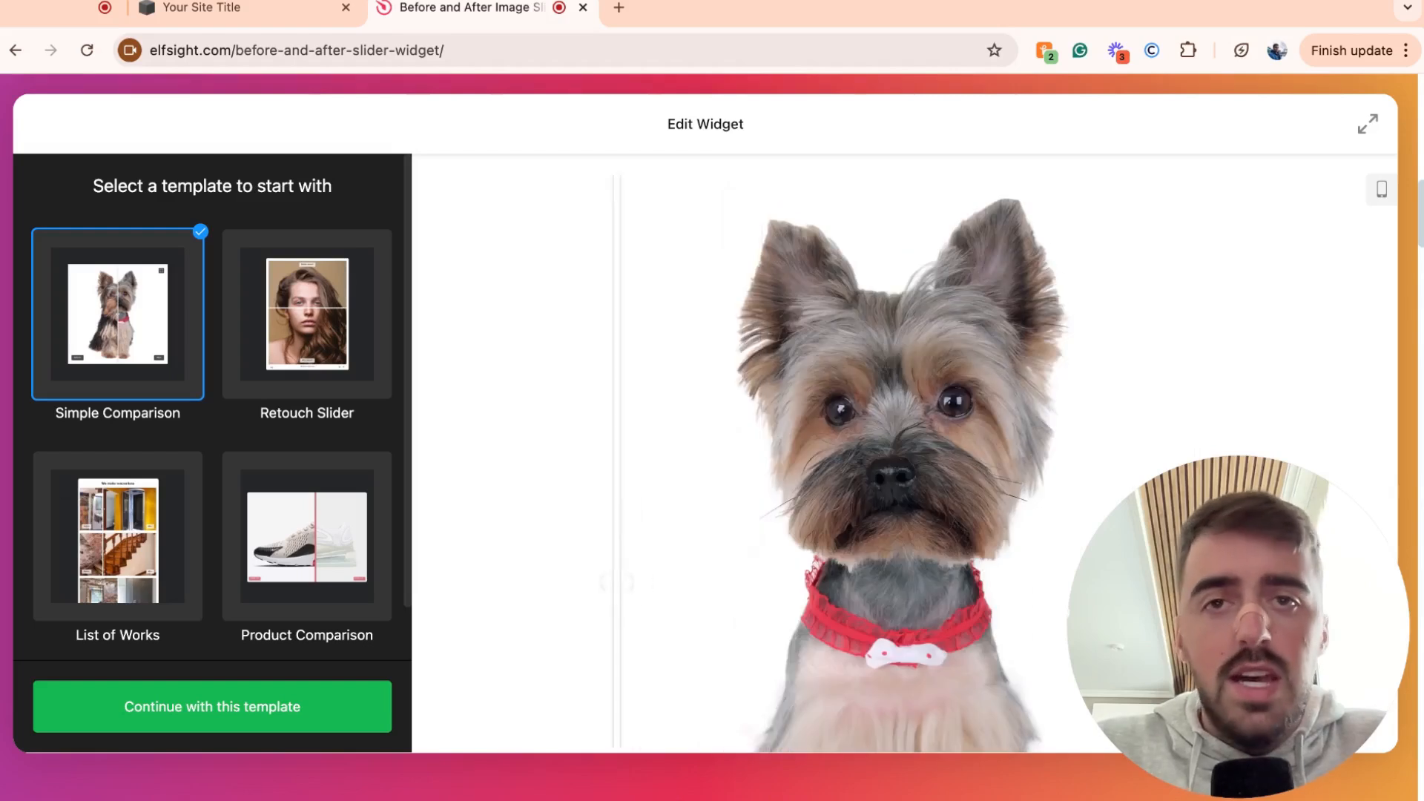
drag(620, 582, 854, 582)
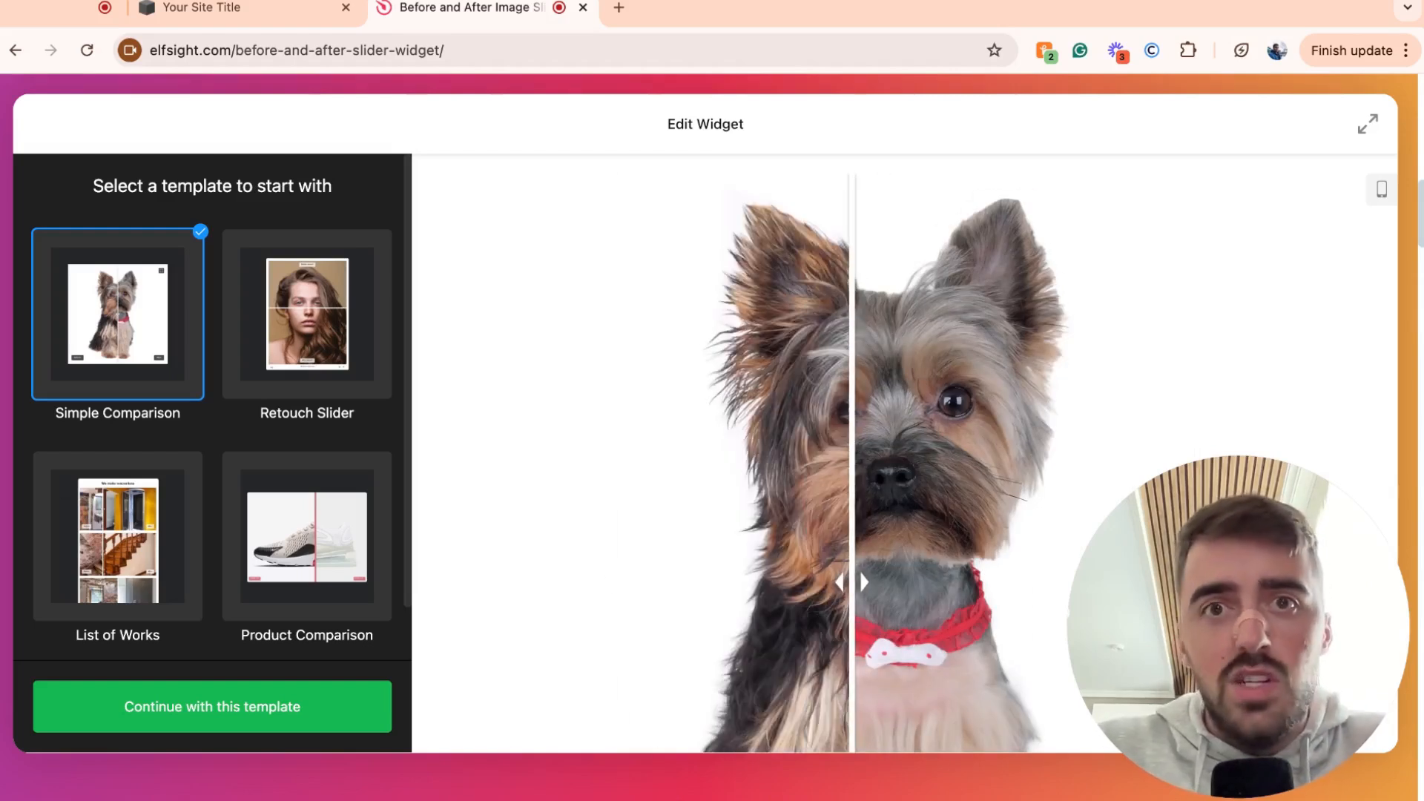
mouse_move(439, 485)
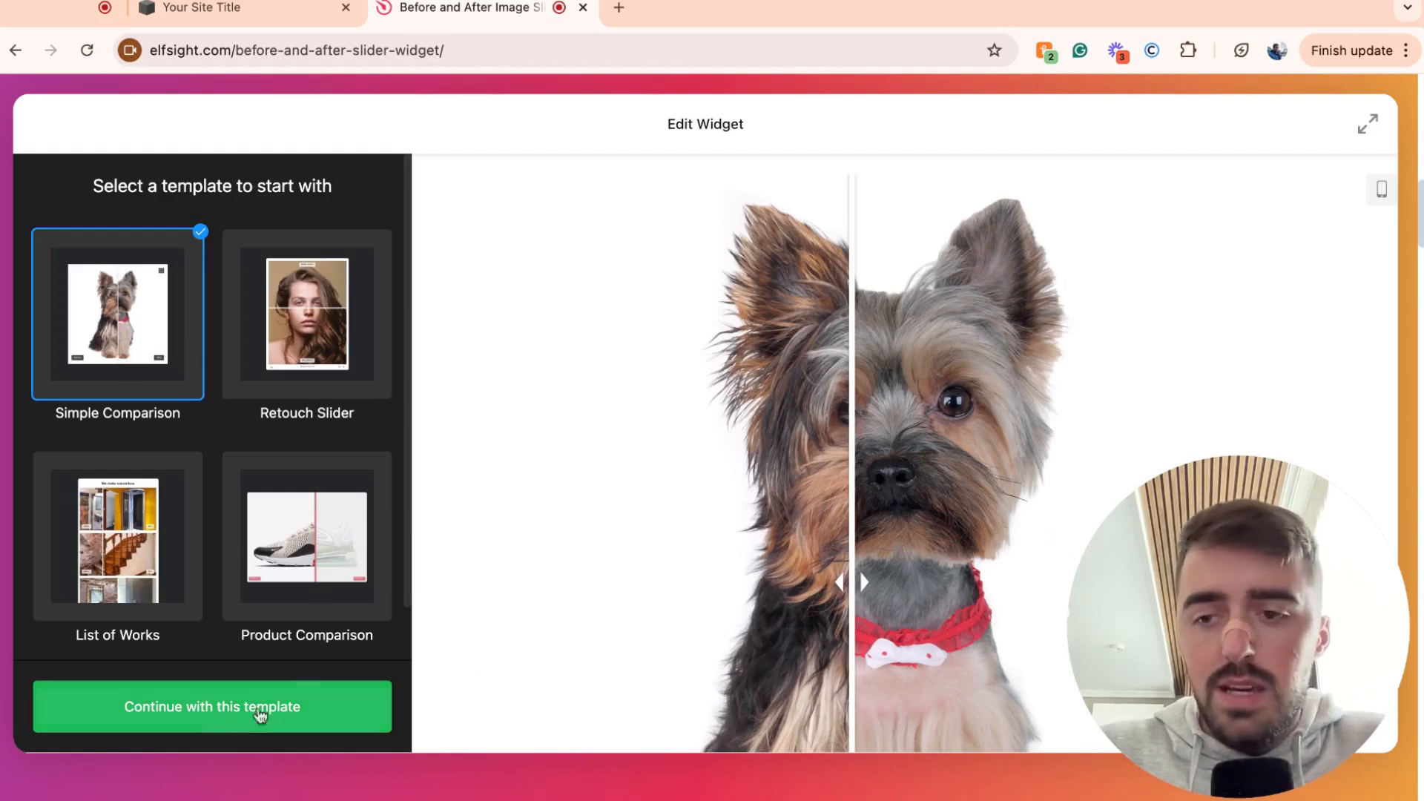
mouse_move(257, 667)
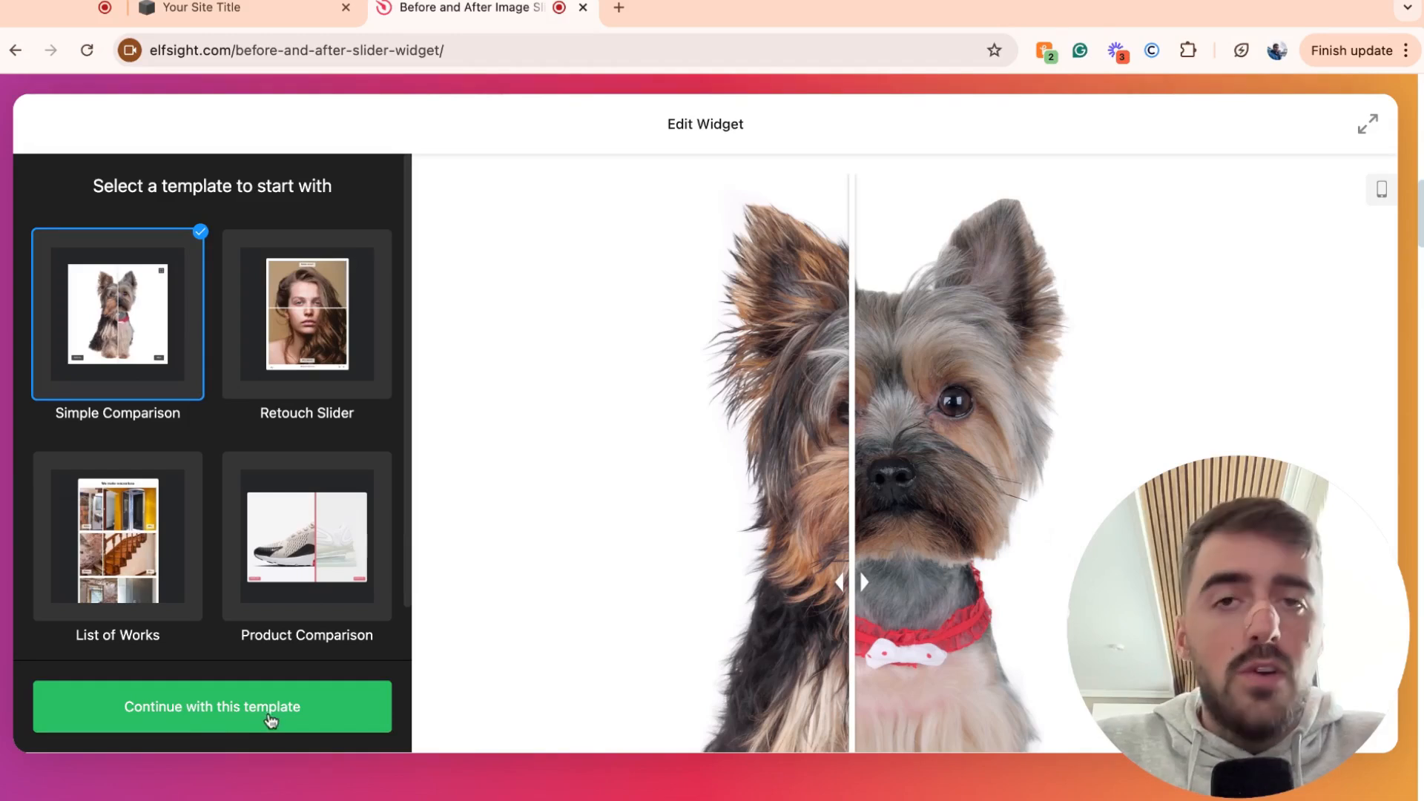
- Continue with Simple Comparison and review the single dog_1.jpg image set in Content
click(211, 705)
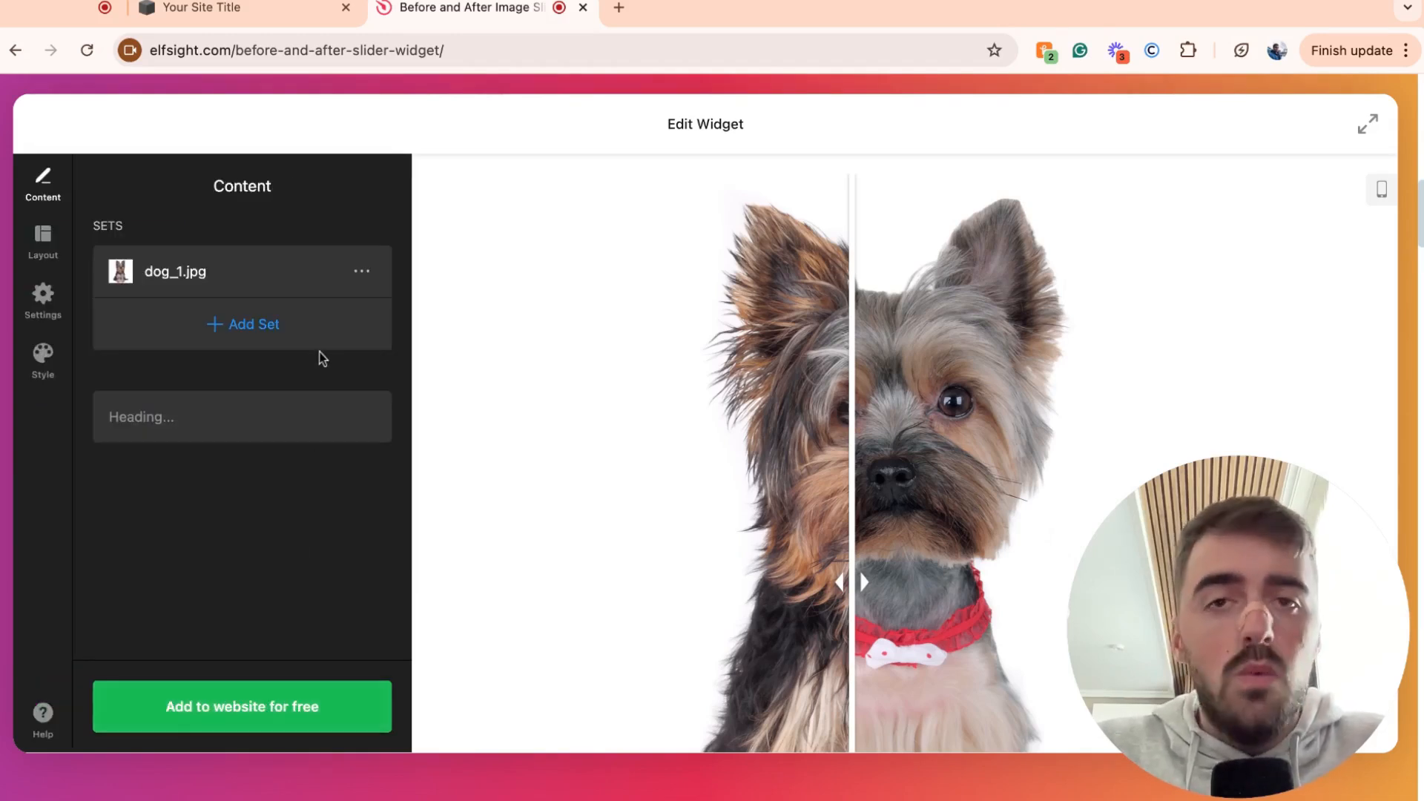
mouse_move(329, 333)
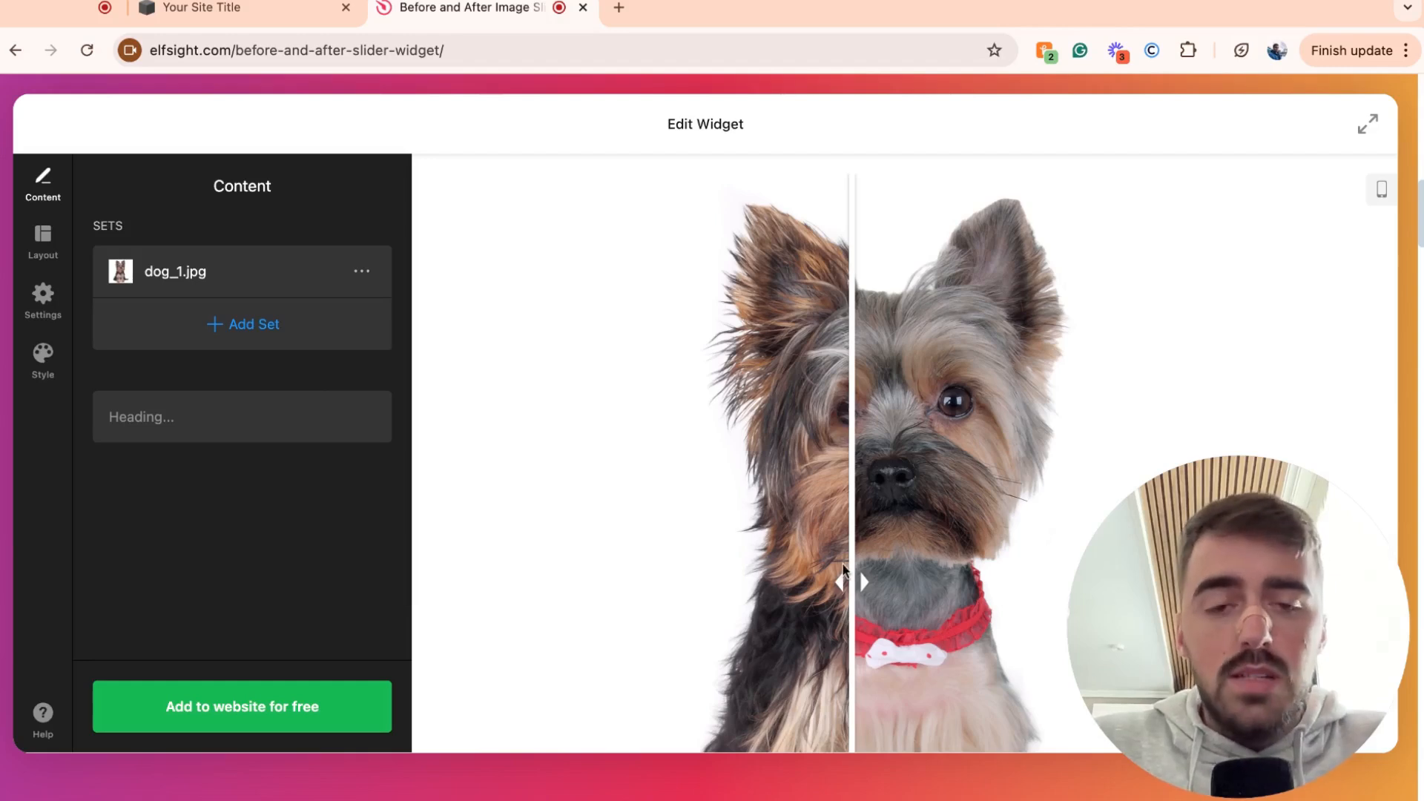
drag(844, 583, 695, 583)
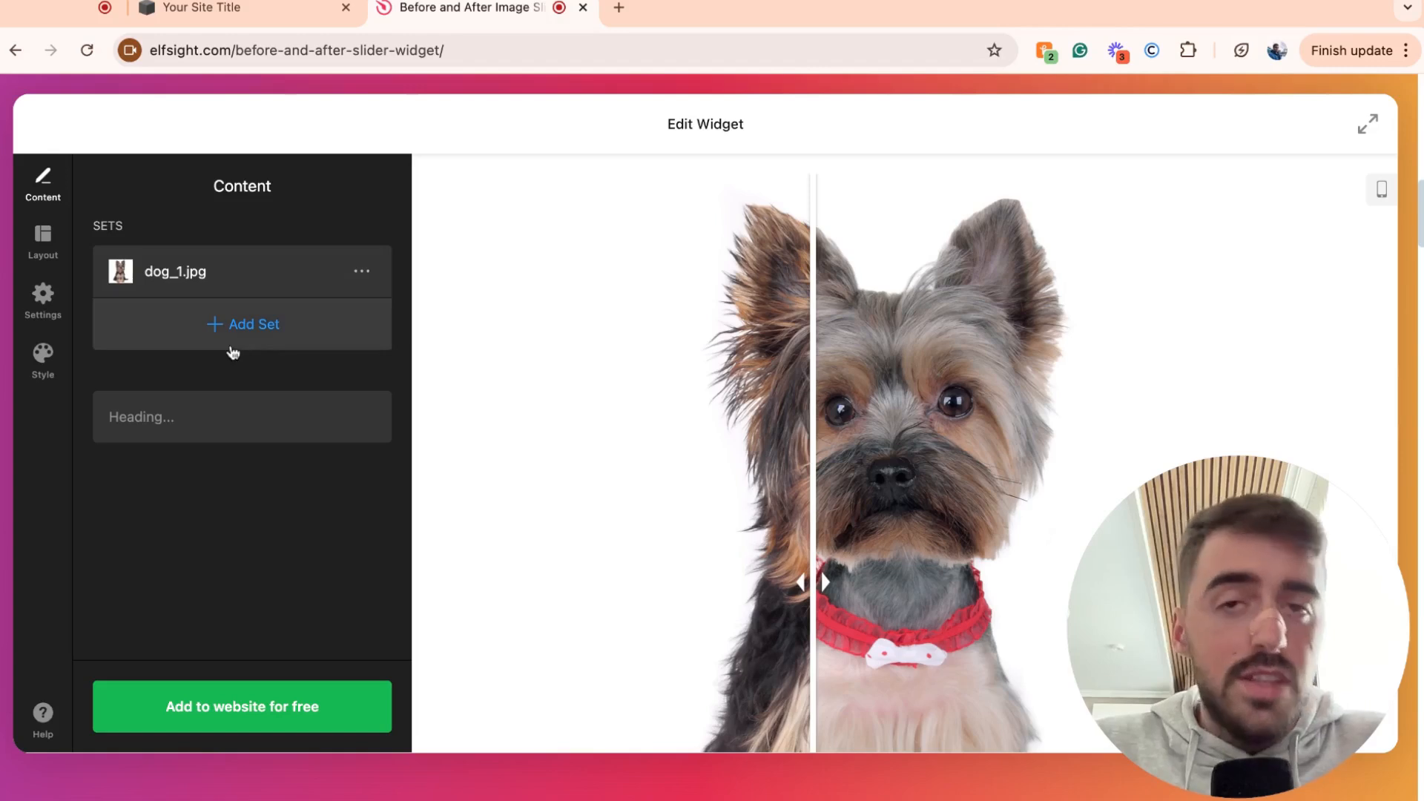
click(174, 270)
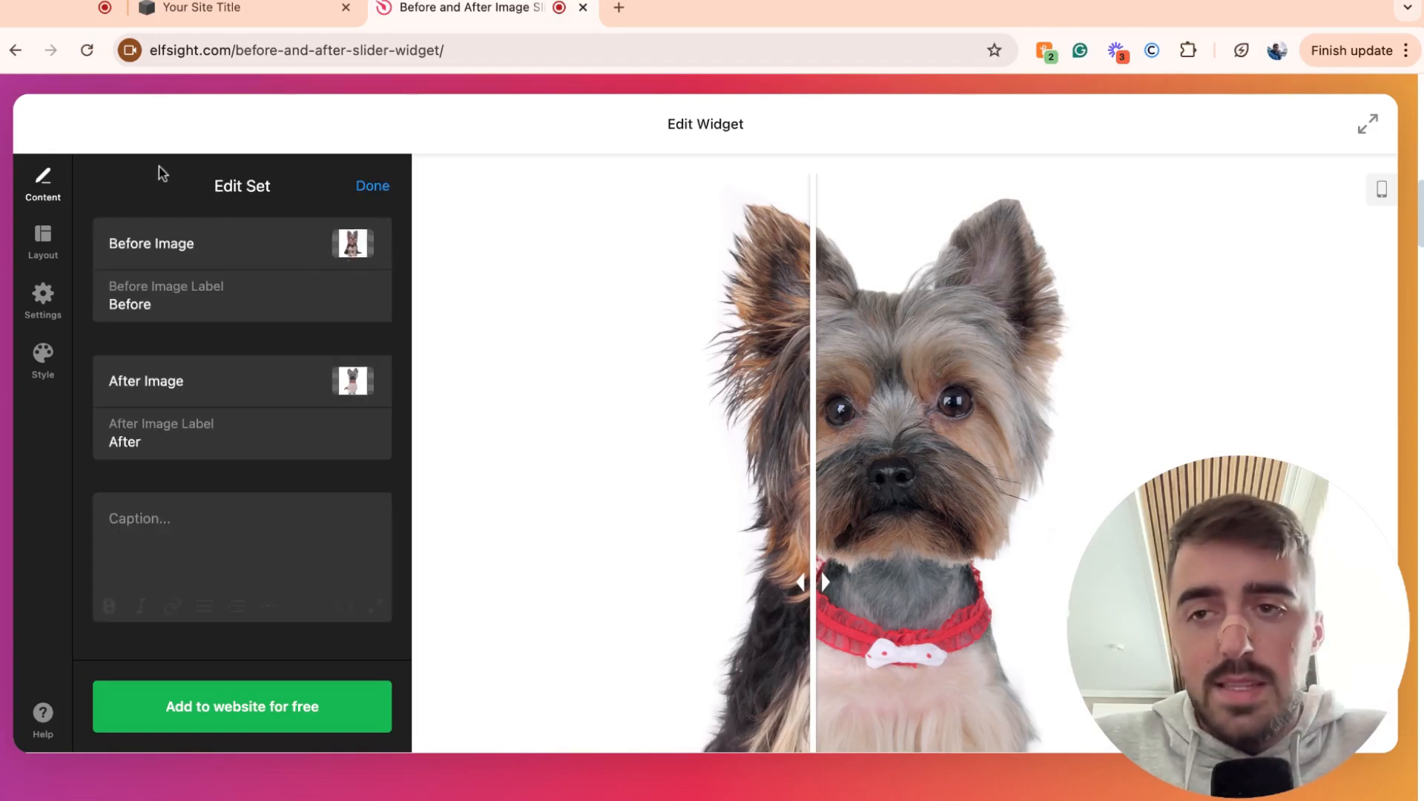
click(361, 271)
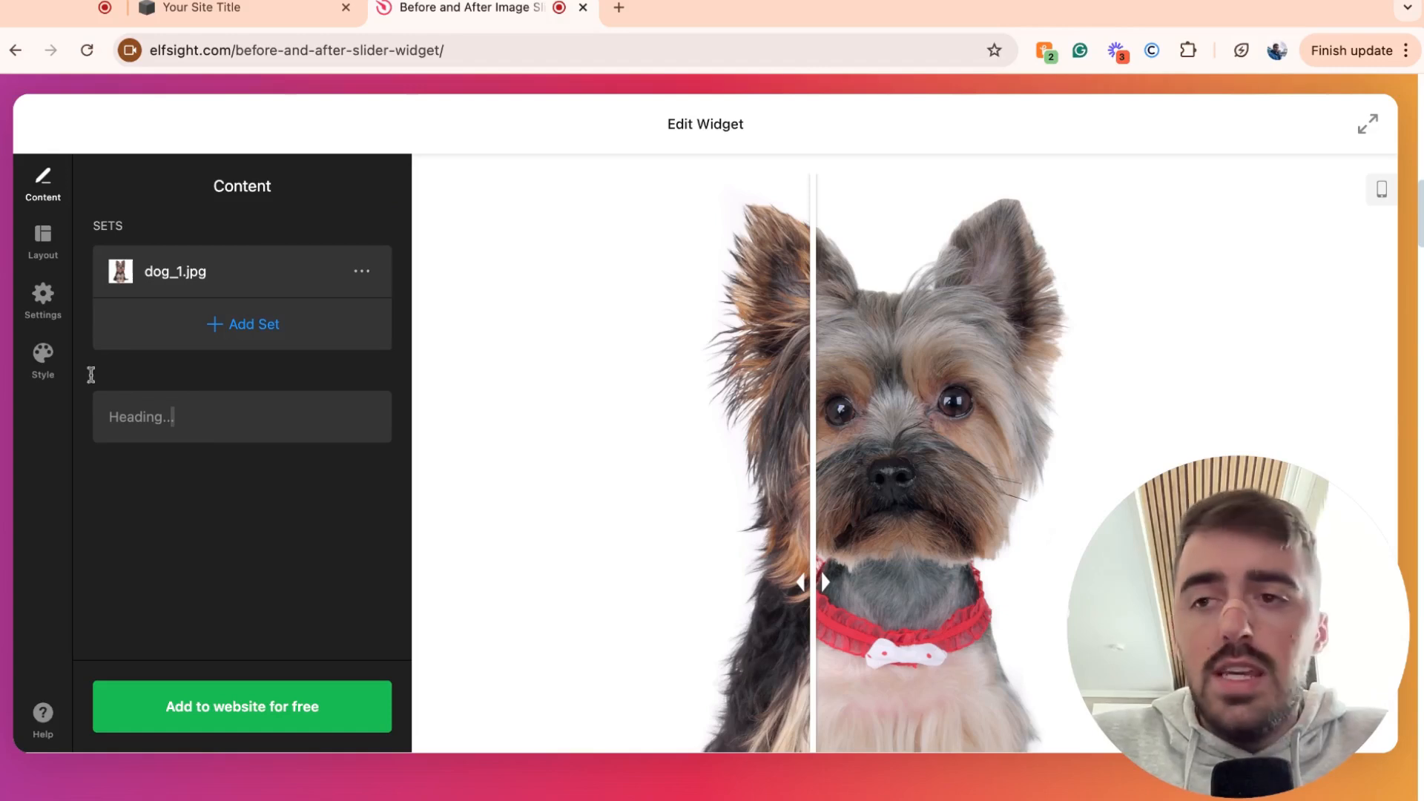
- Review Layout and Settings, change slider direction to Horizontal, and view Style options
click(42, 242)
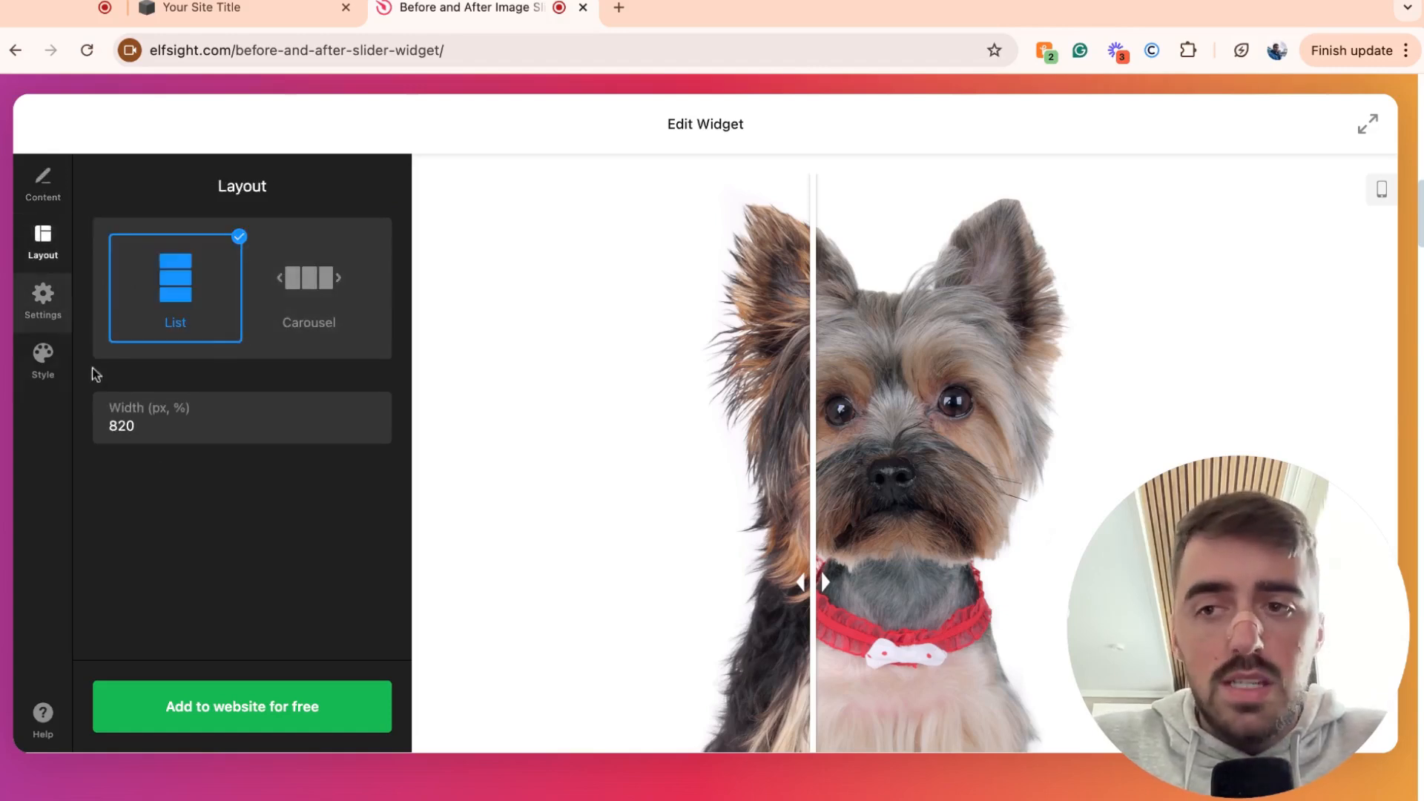
click(41, 302)
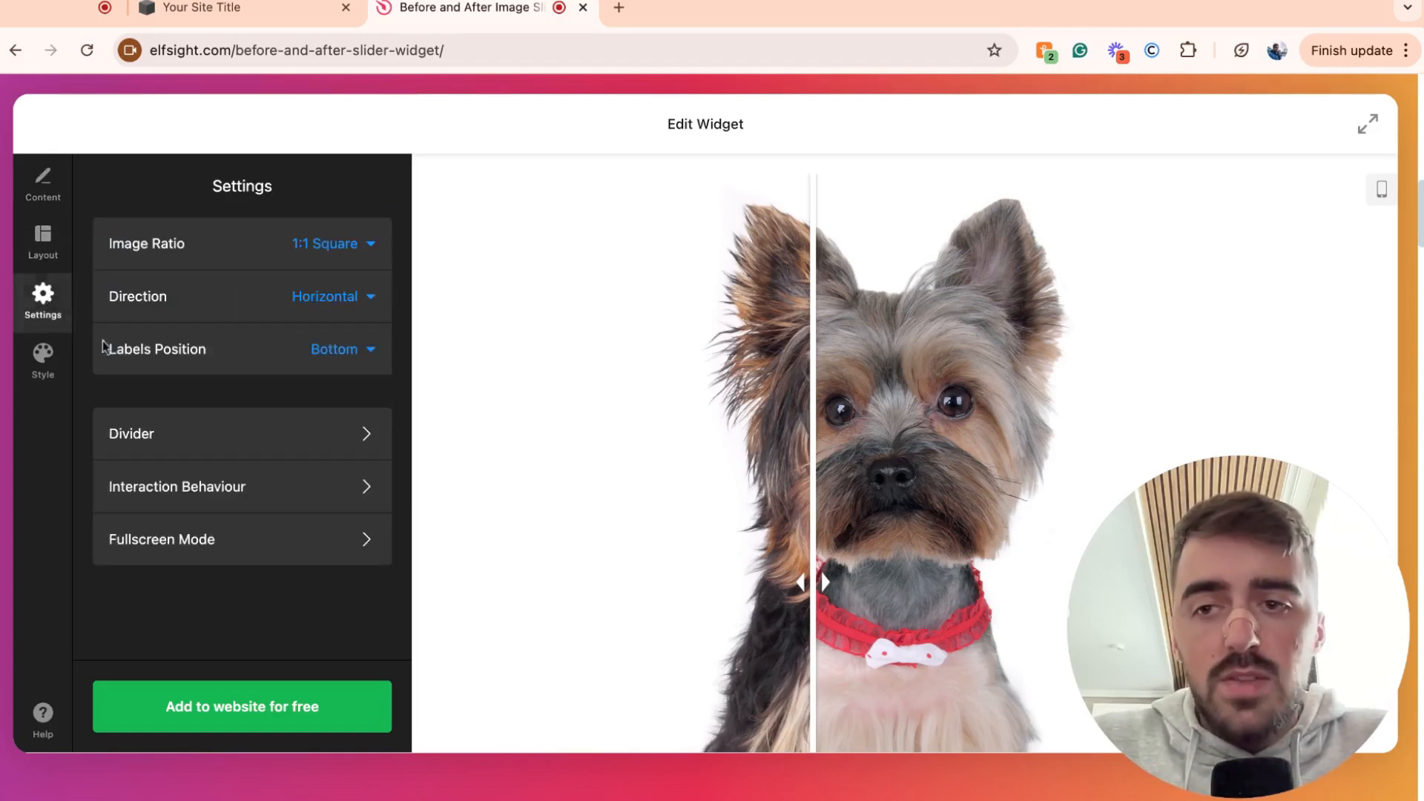
click(332, 296)
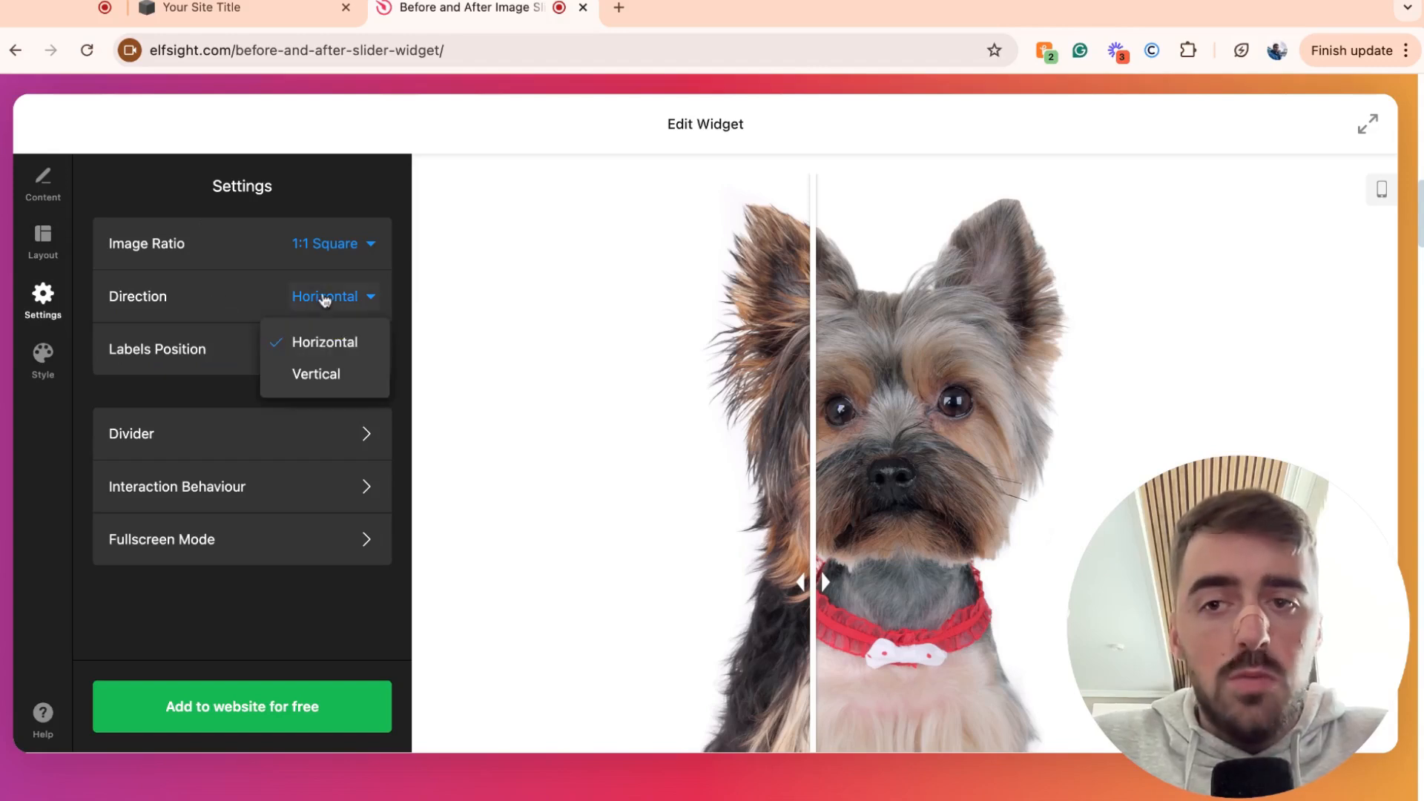
click(316, 373)
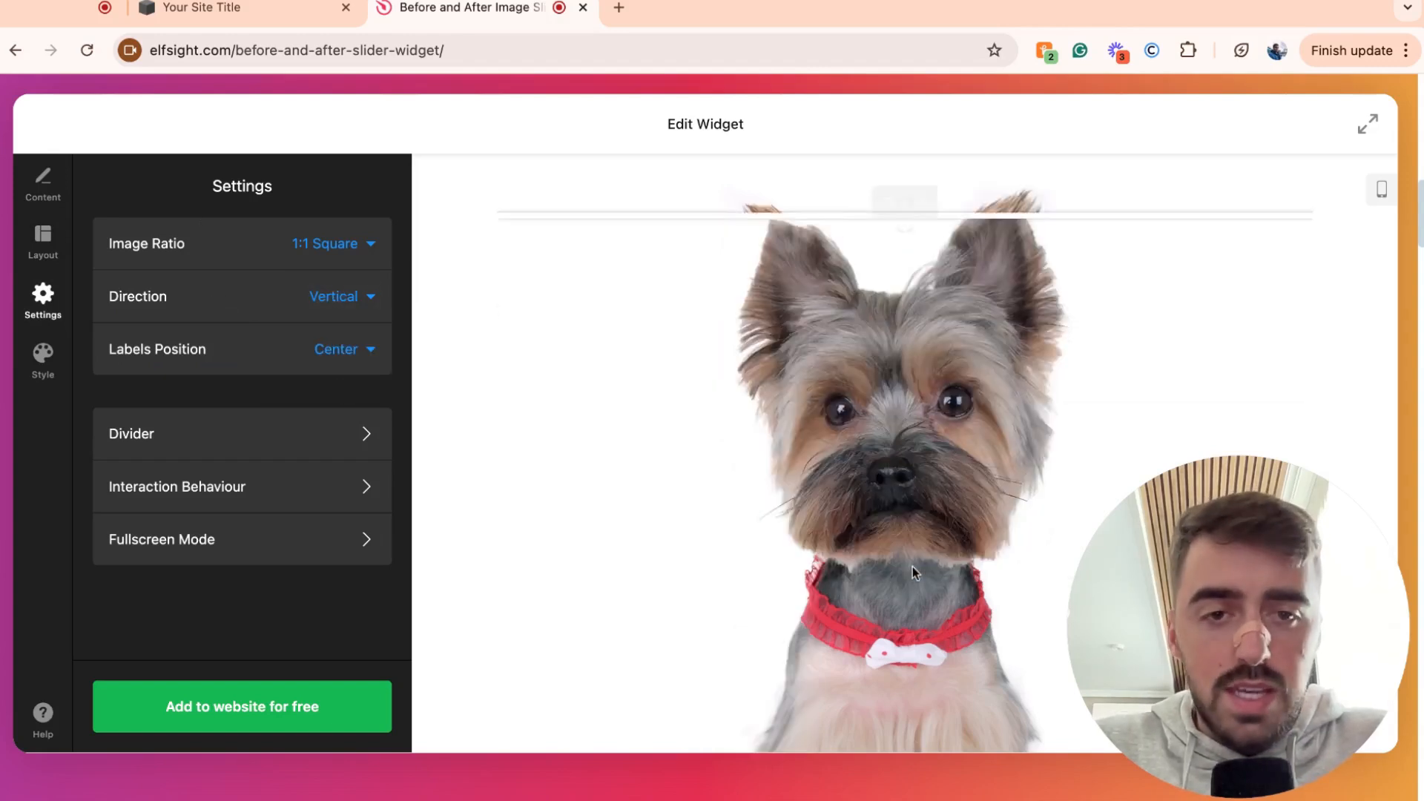
click(340, 296)
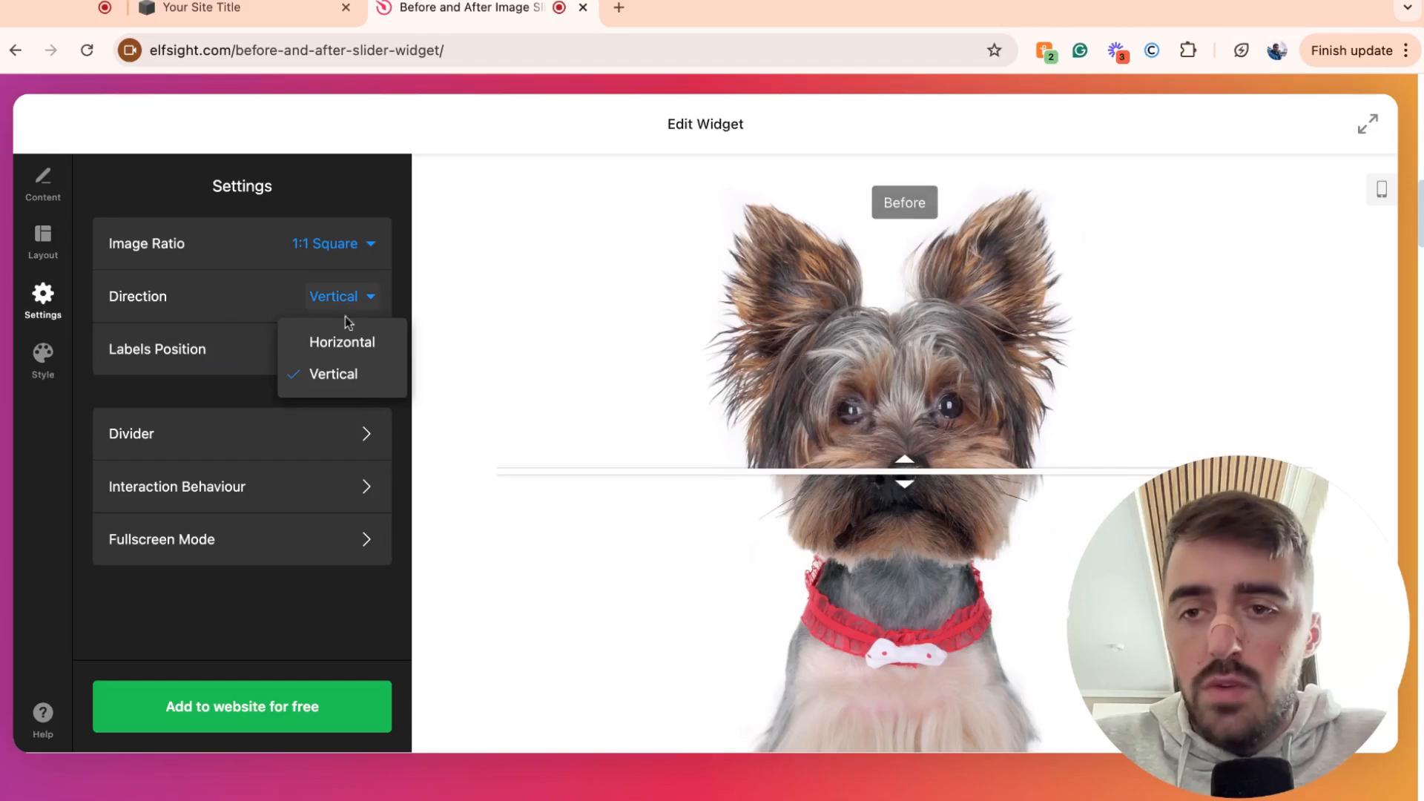
click(341, 341)
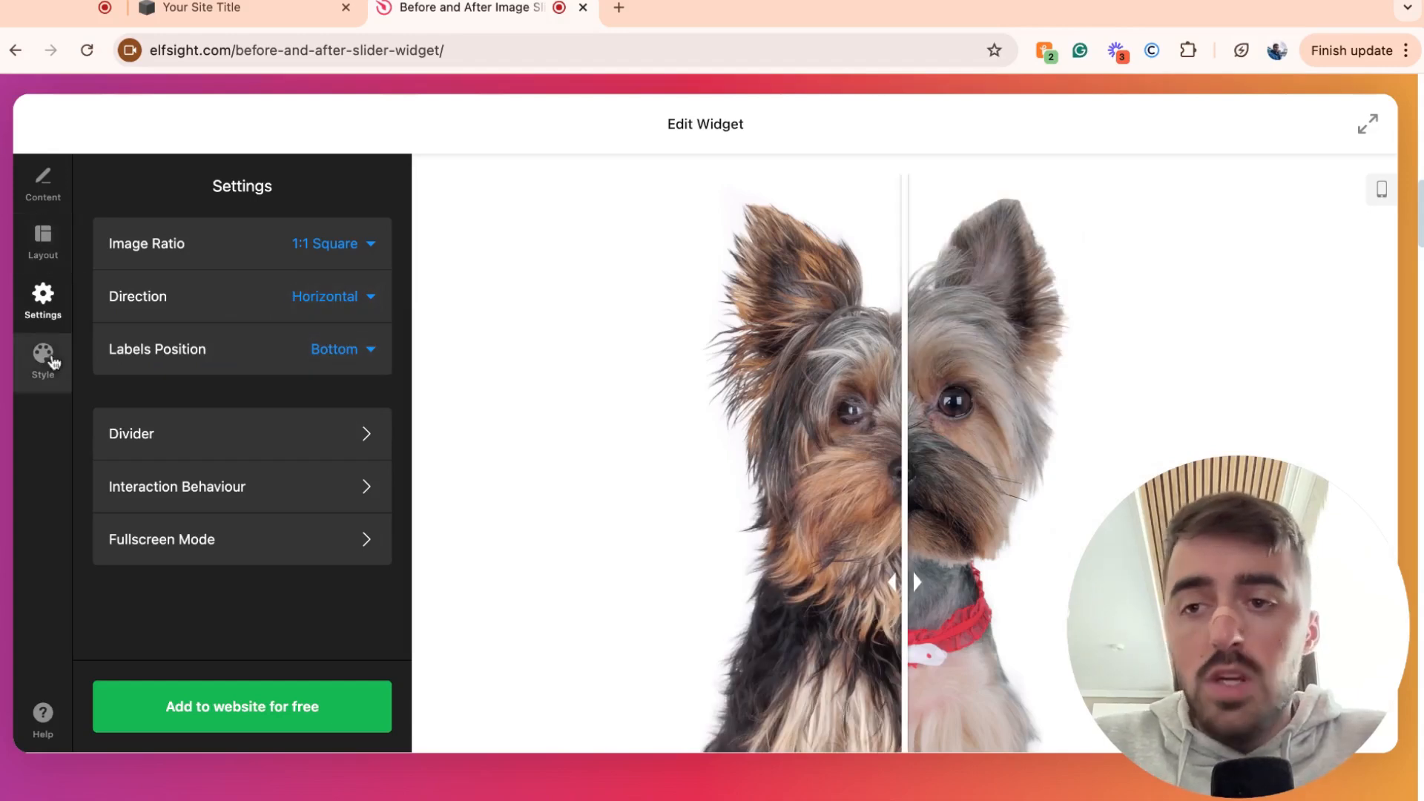
click(41, 361)
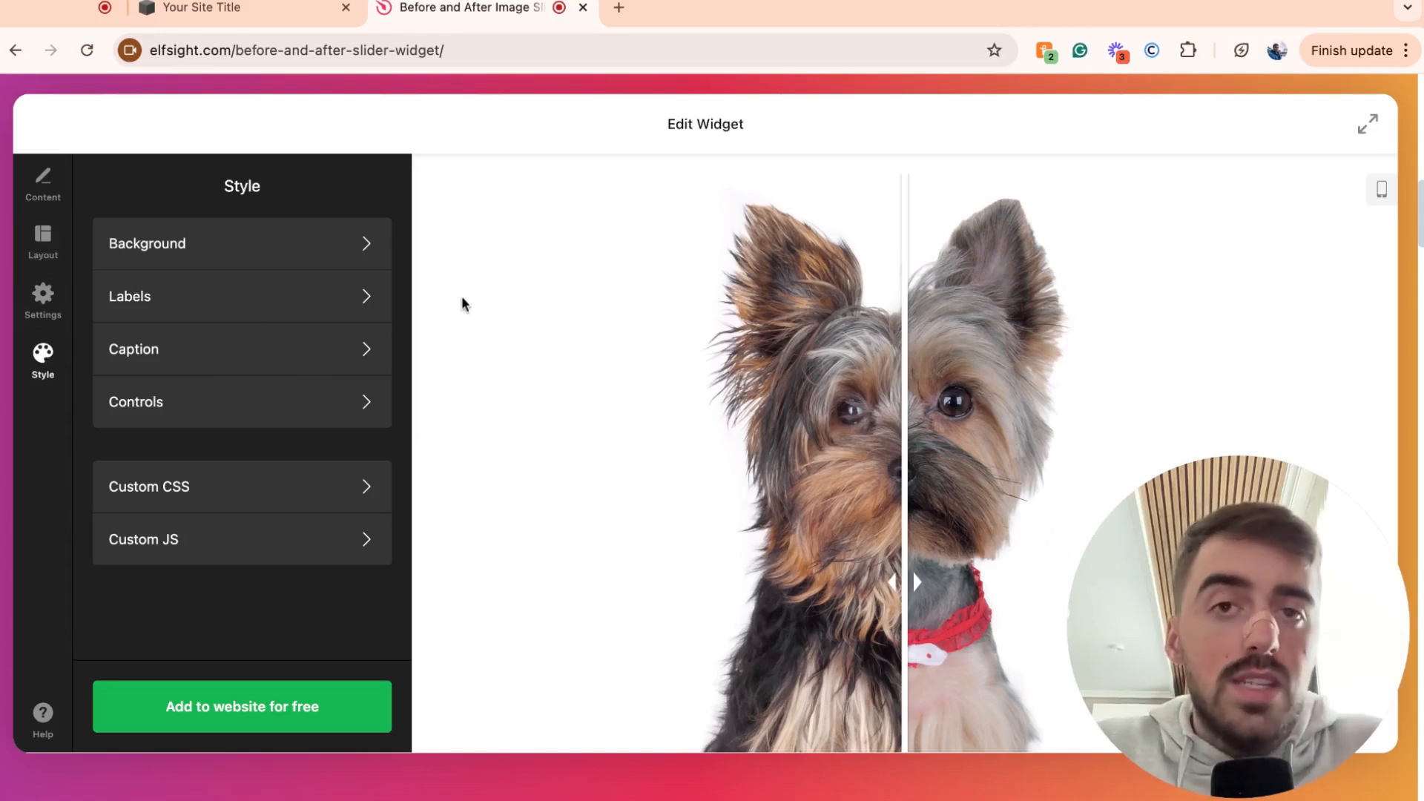
mouse_move(672, 293)
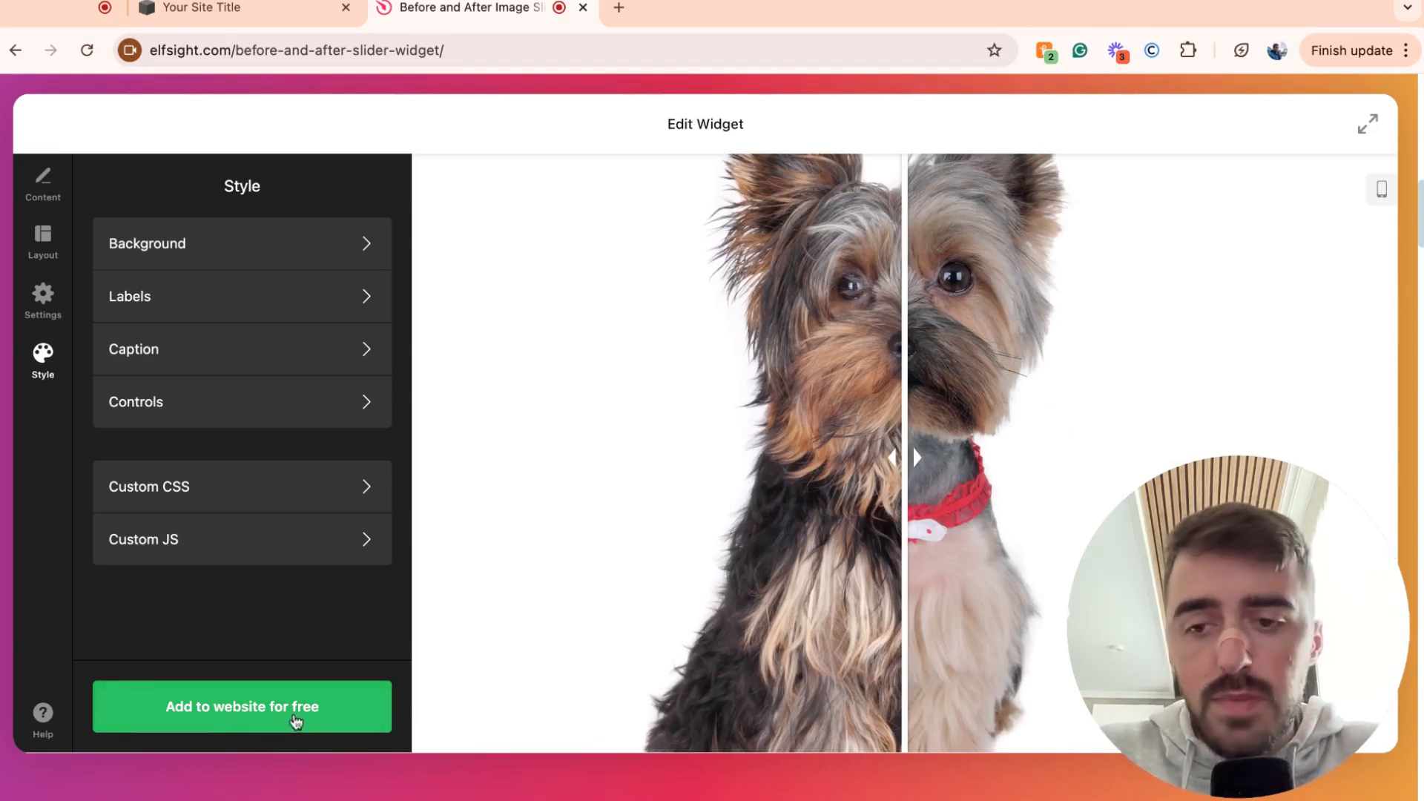
- Save the dog slider to the Elfsight dashboard and publish it to get the embed code
click(242, 707)
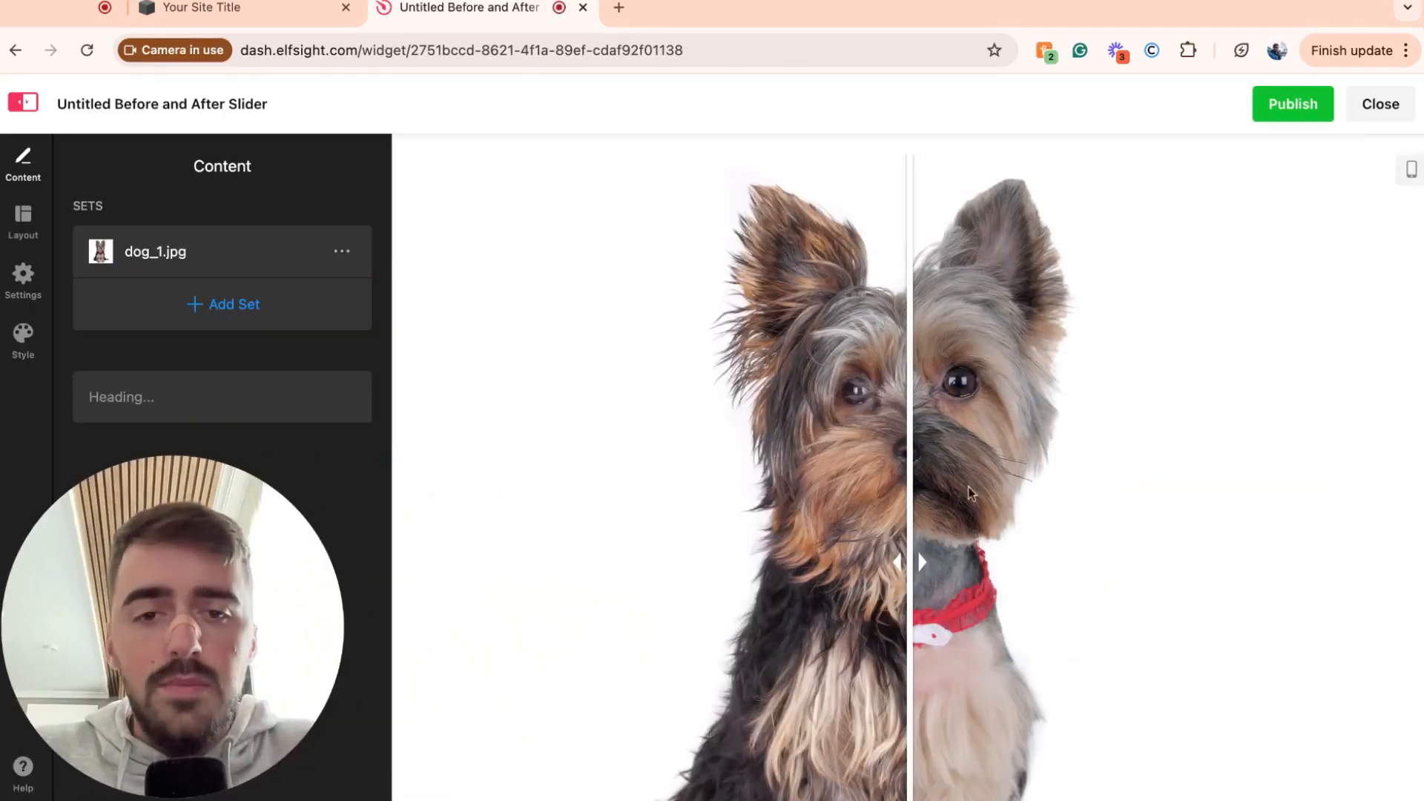
mouse_move(658, 529)
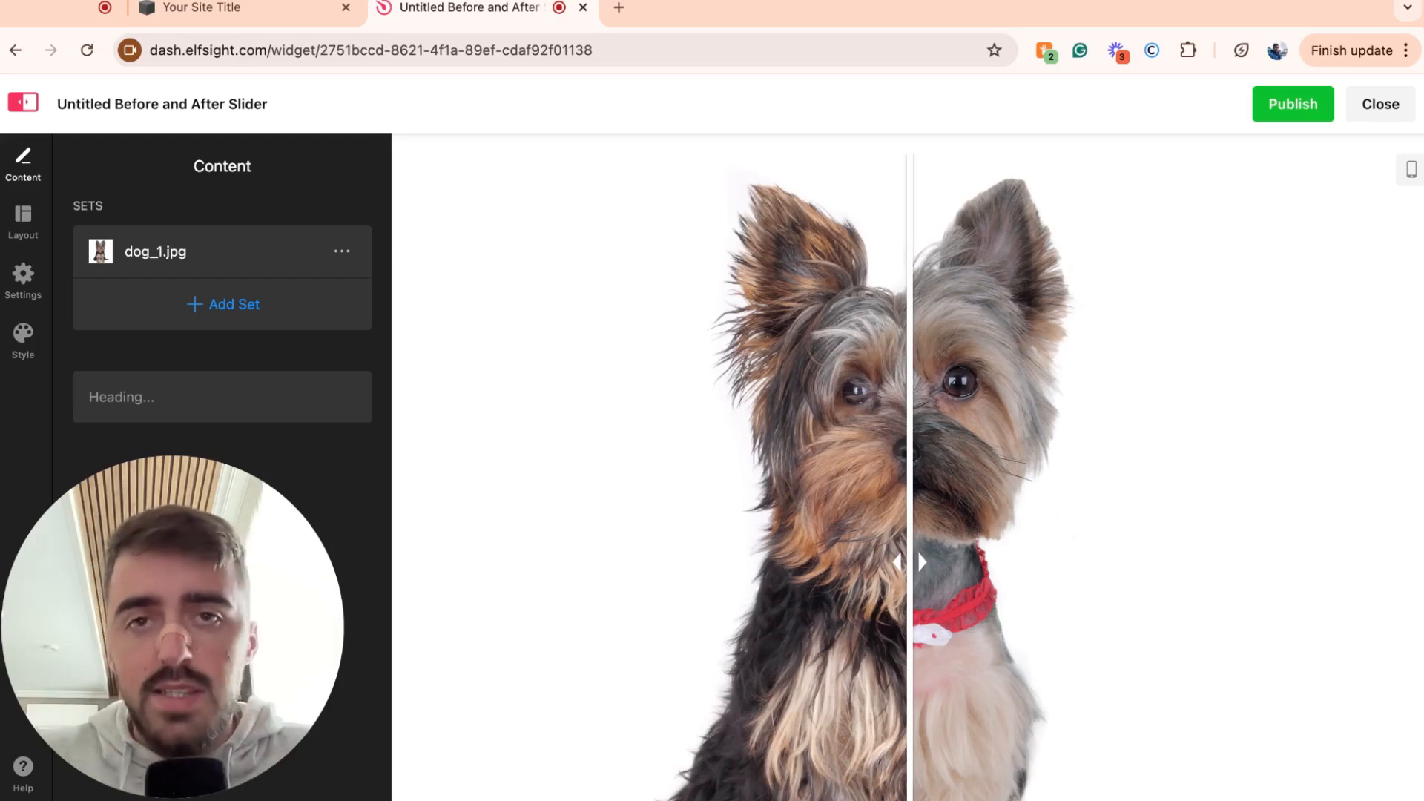
mouse_move(1271, 219)
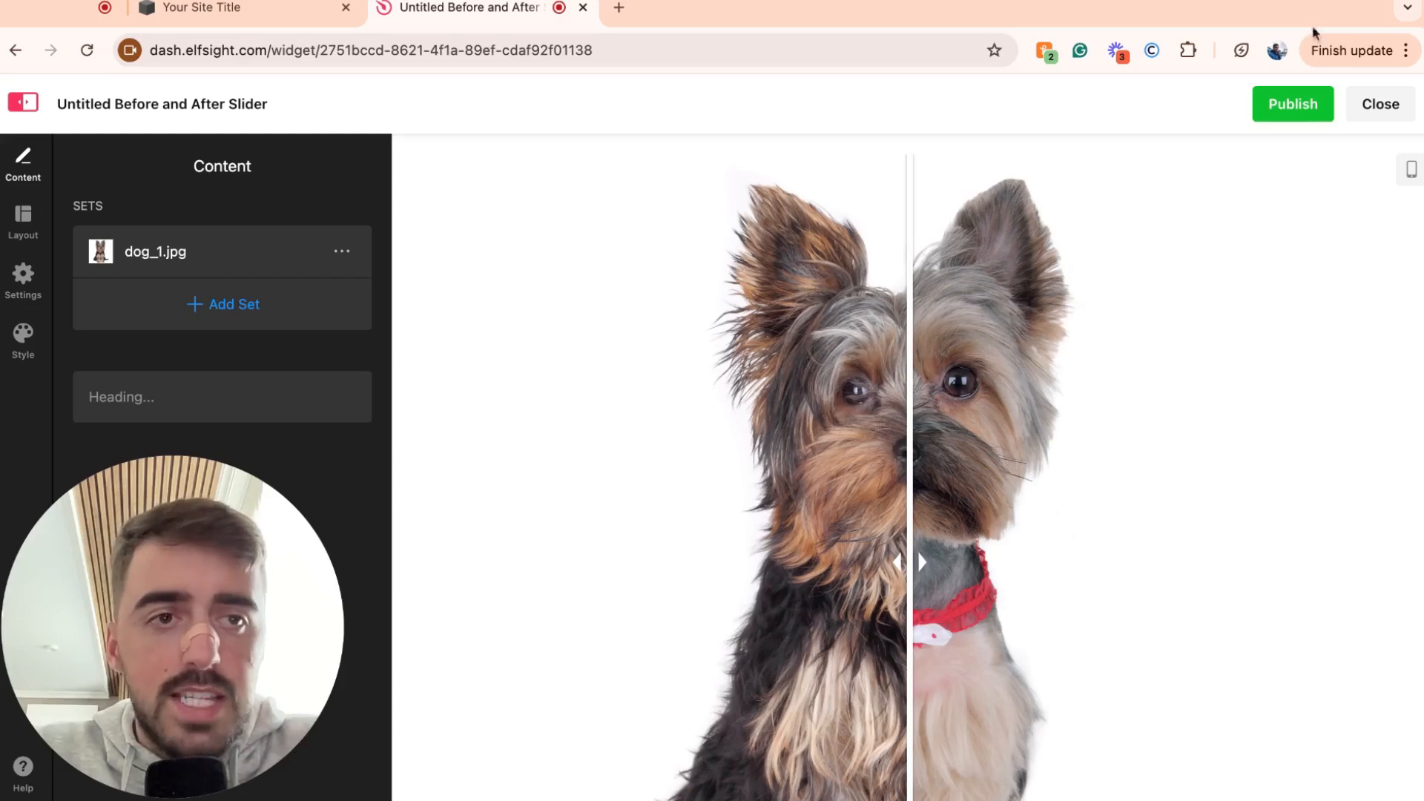
click(1290, 104)
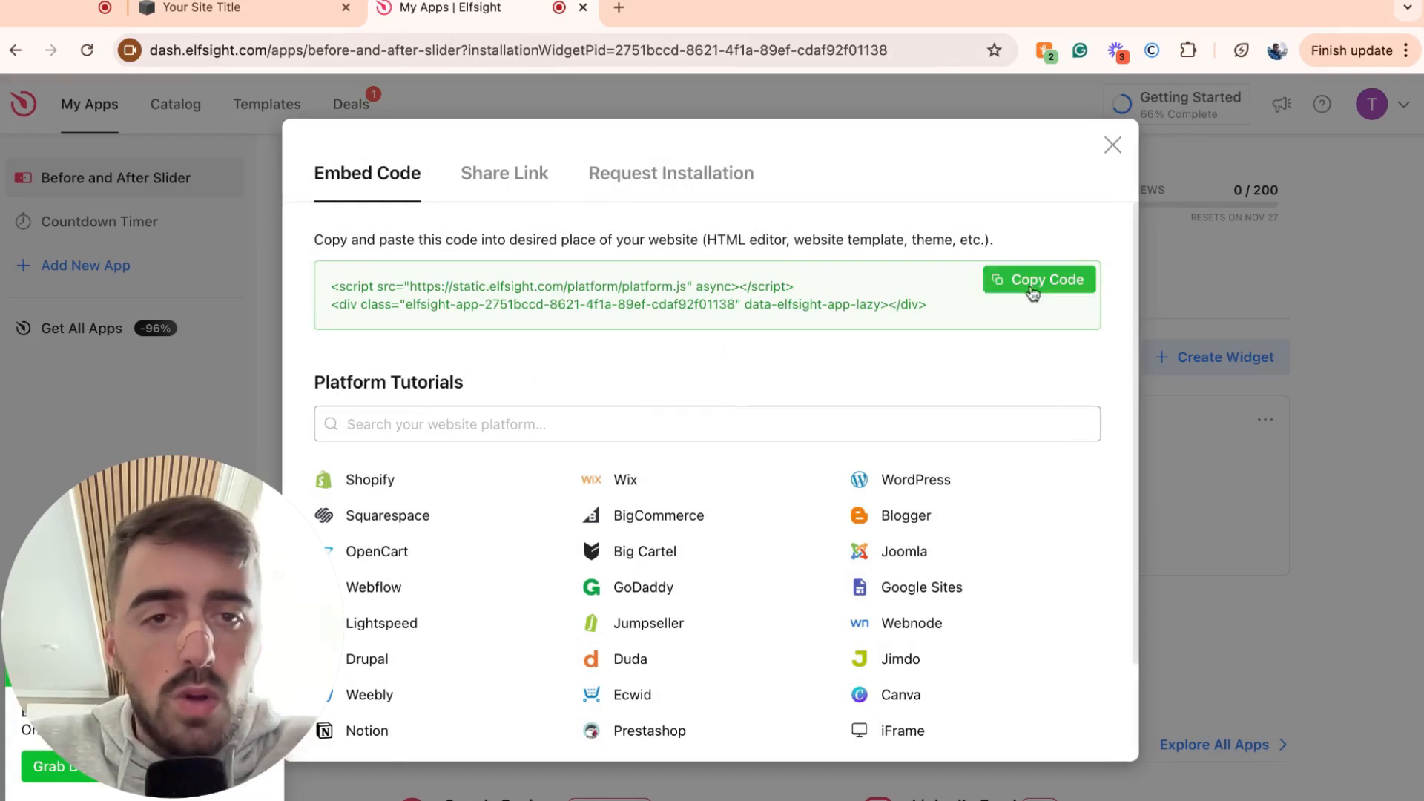
- Copy the slider's embed code and return to the Squarespace editor
click(1038, 279)
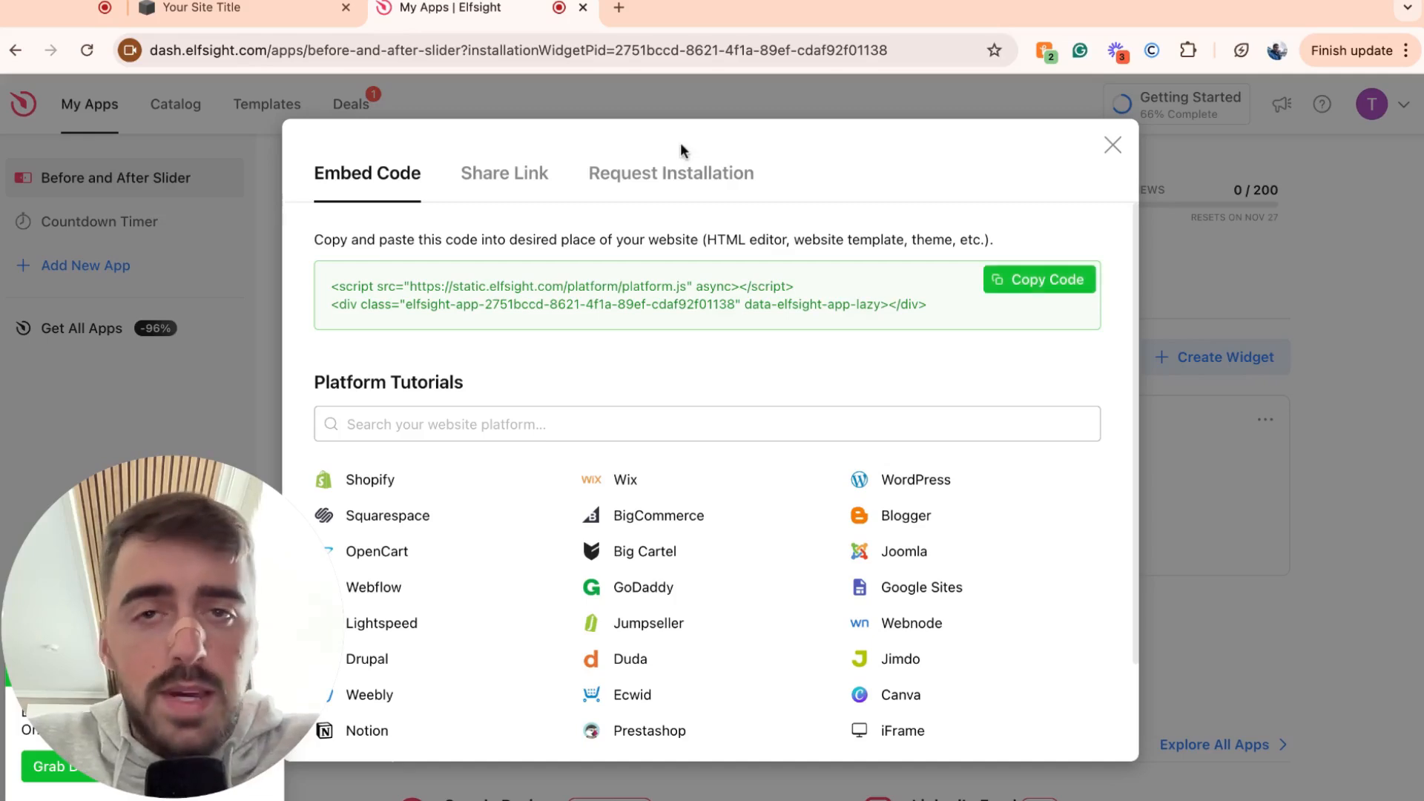
mouse_move(568, 125)
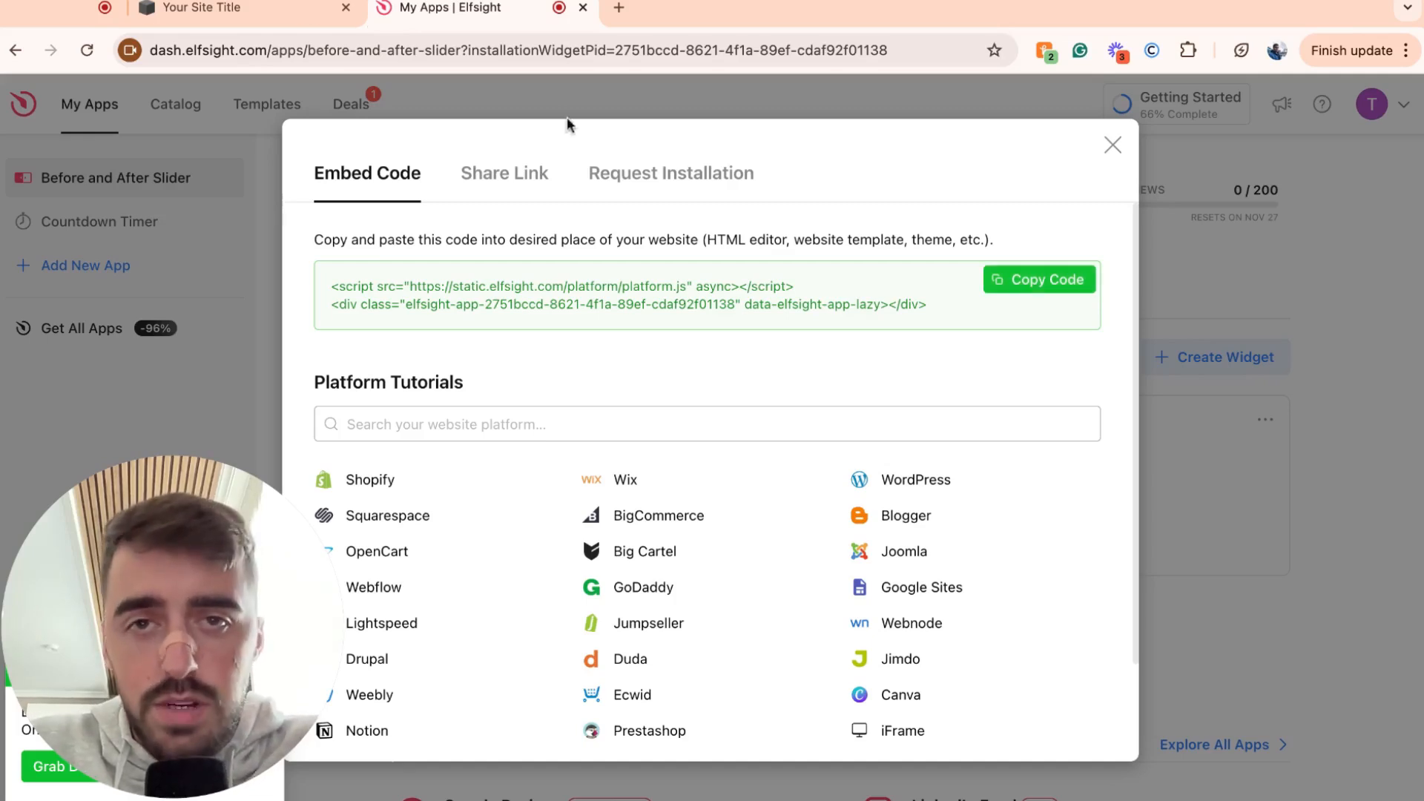
click(227, 8)
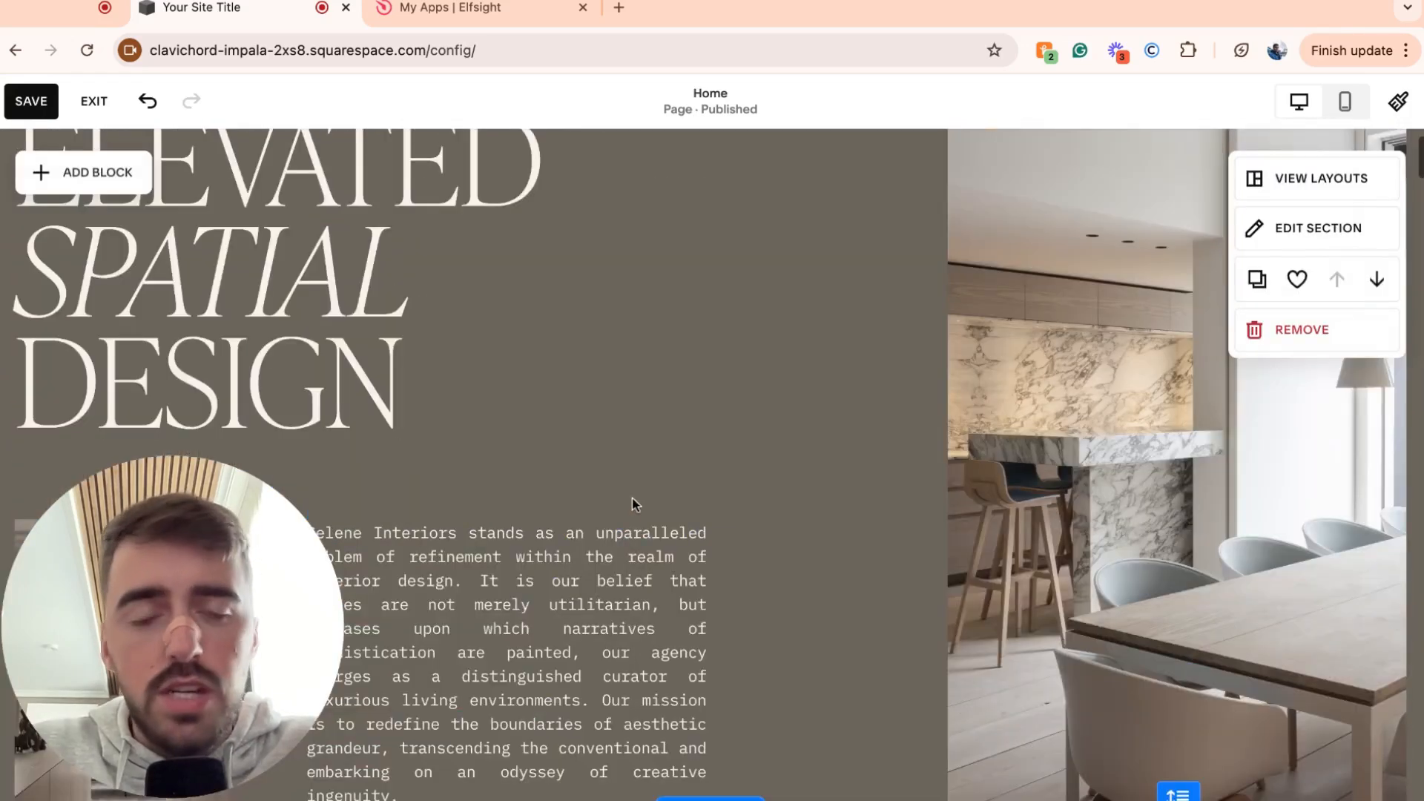
- Add a Code block to the empty section of the home page
click(633, 504)
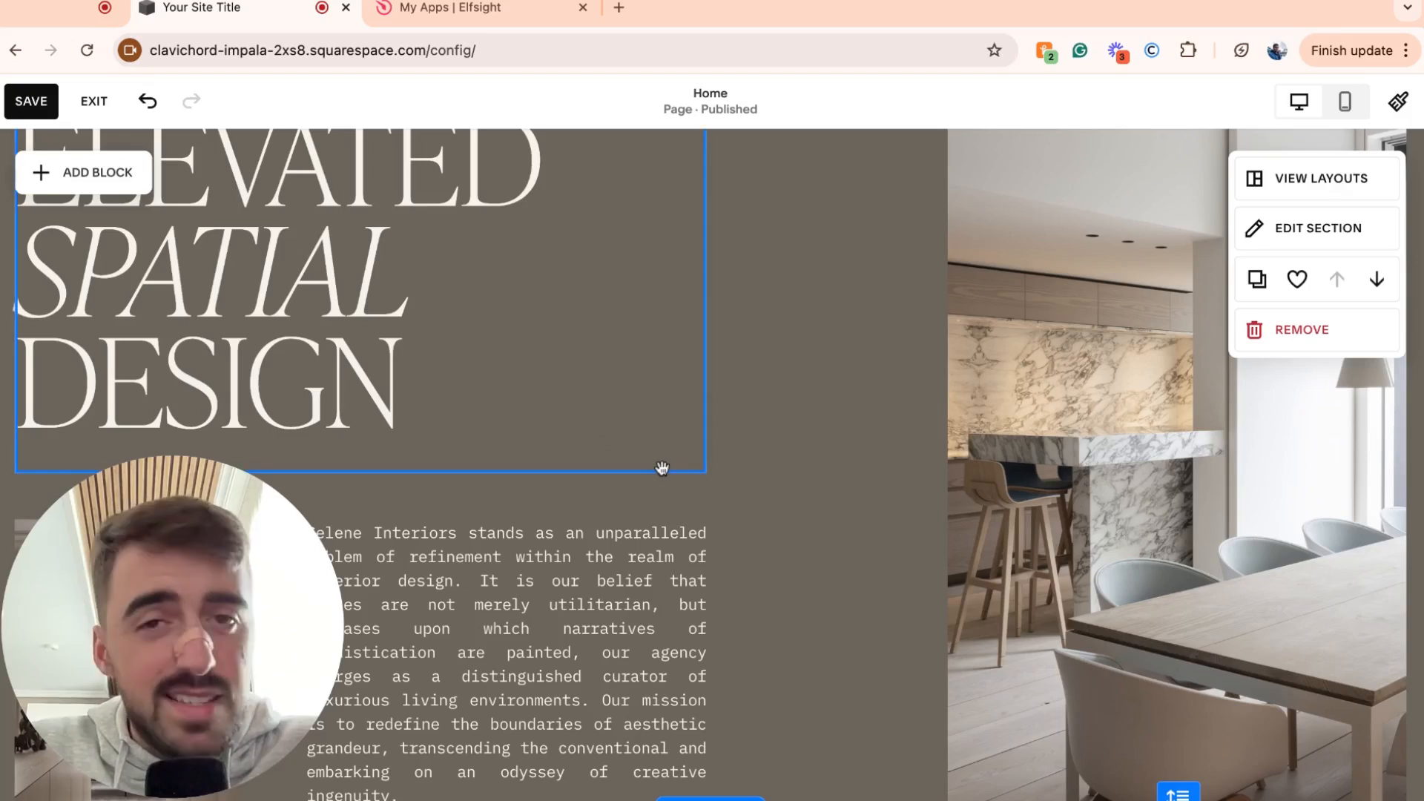
scroll(down, 3)
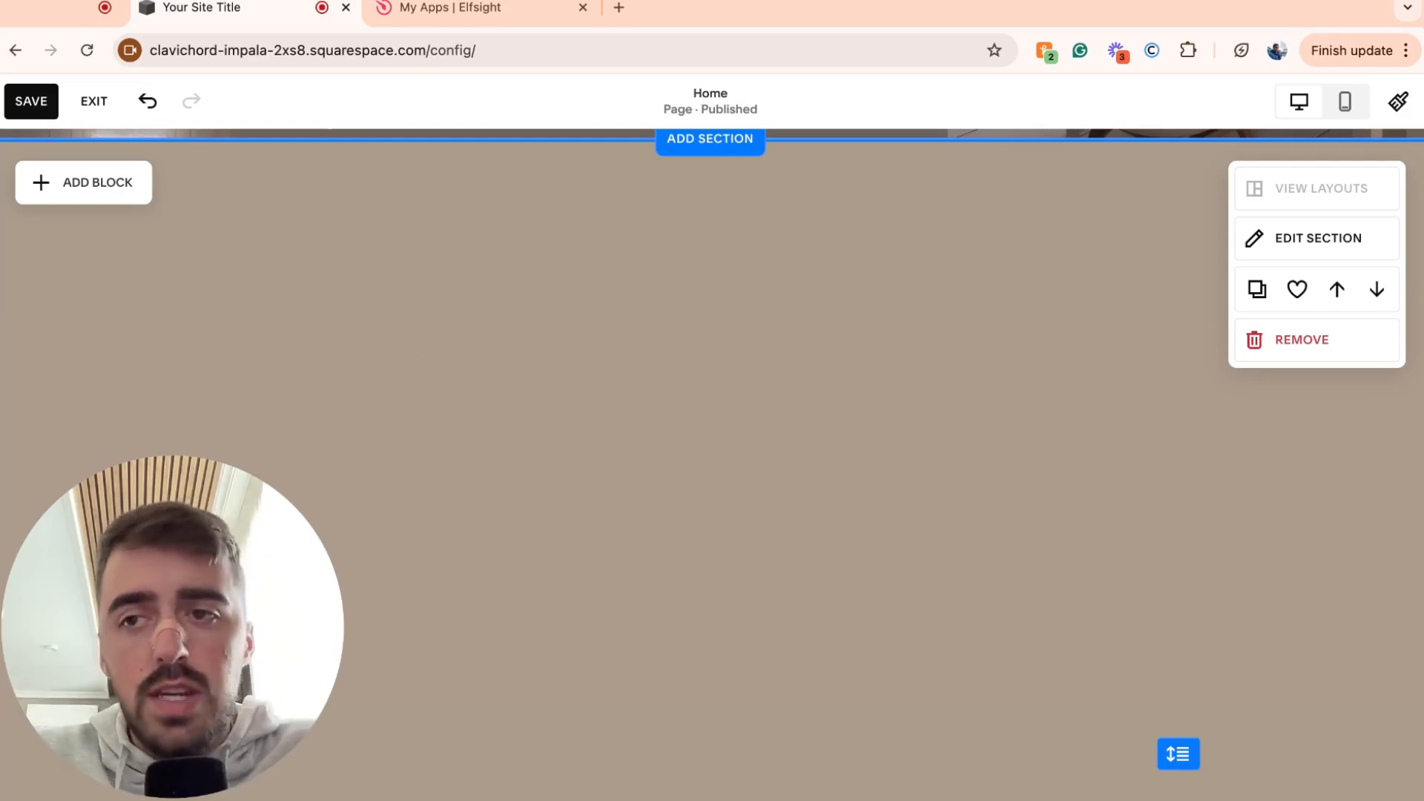
click(82, 182)
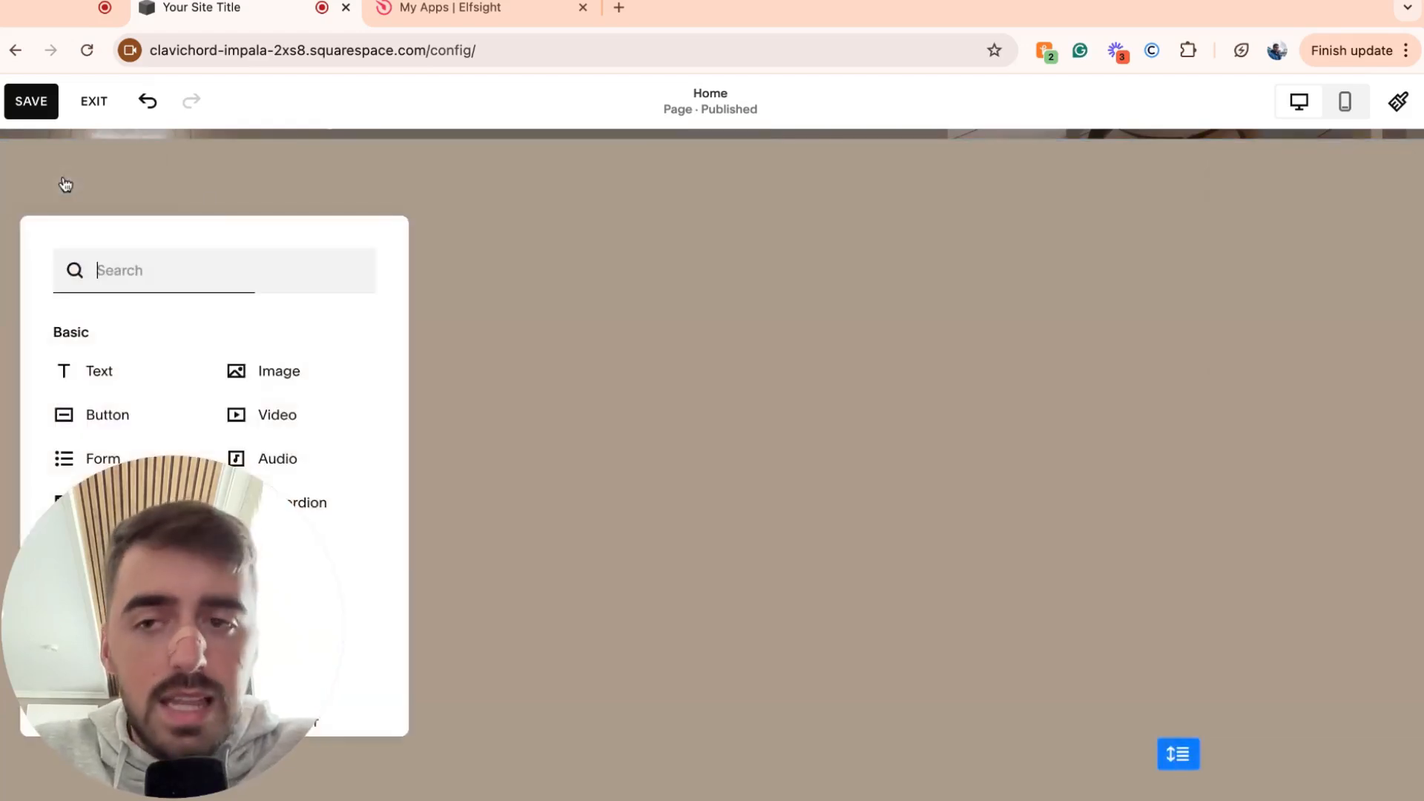
scroll(down, 3)
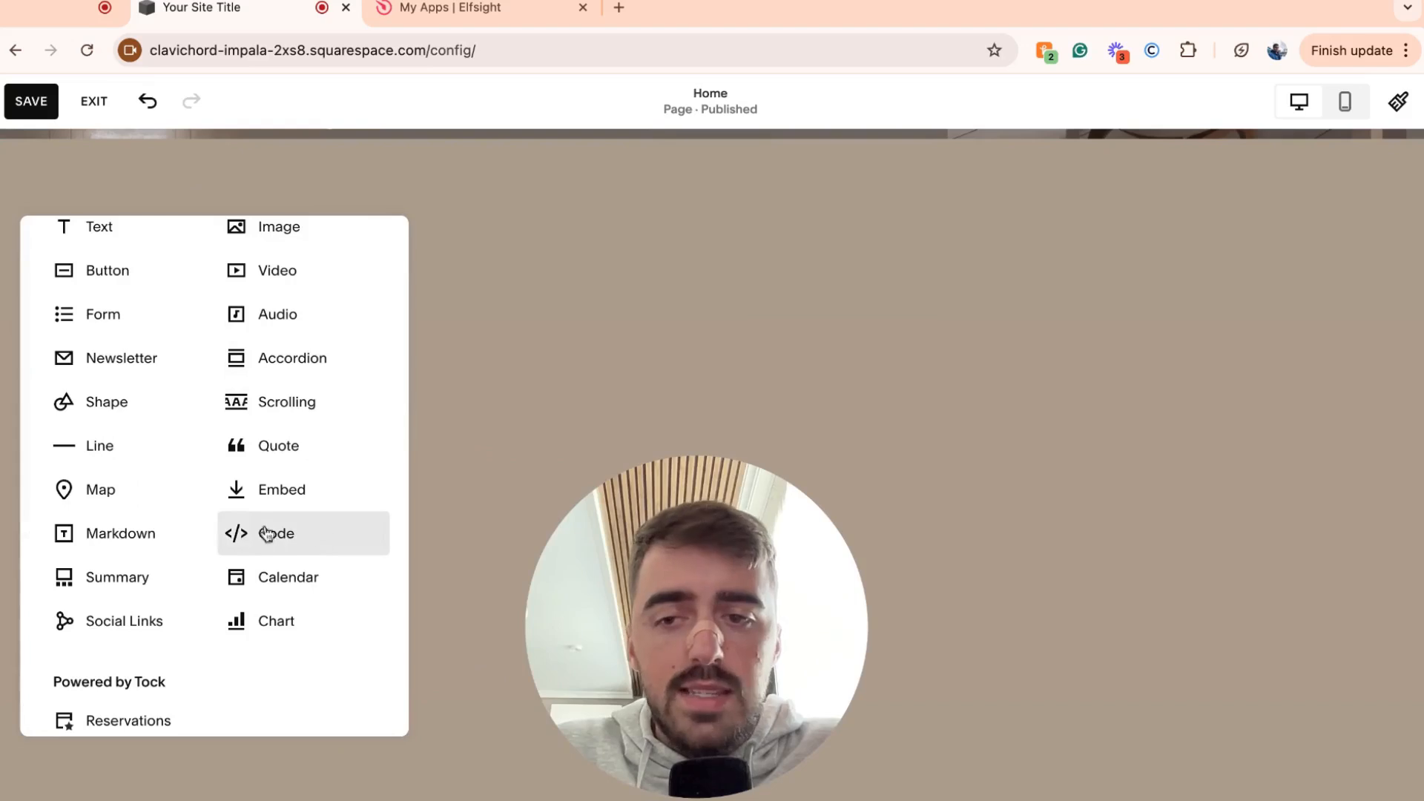
click(275, 533)
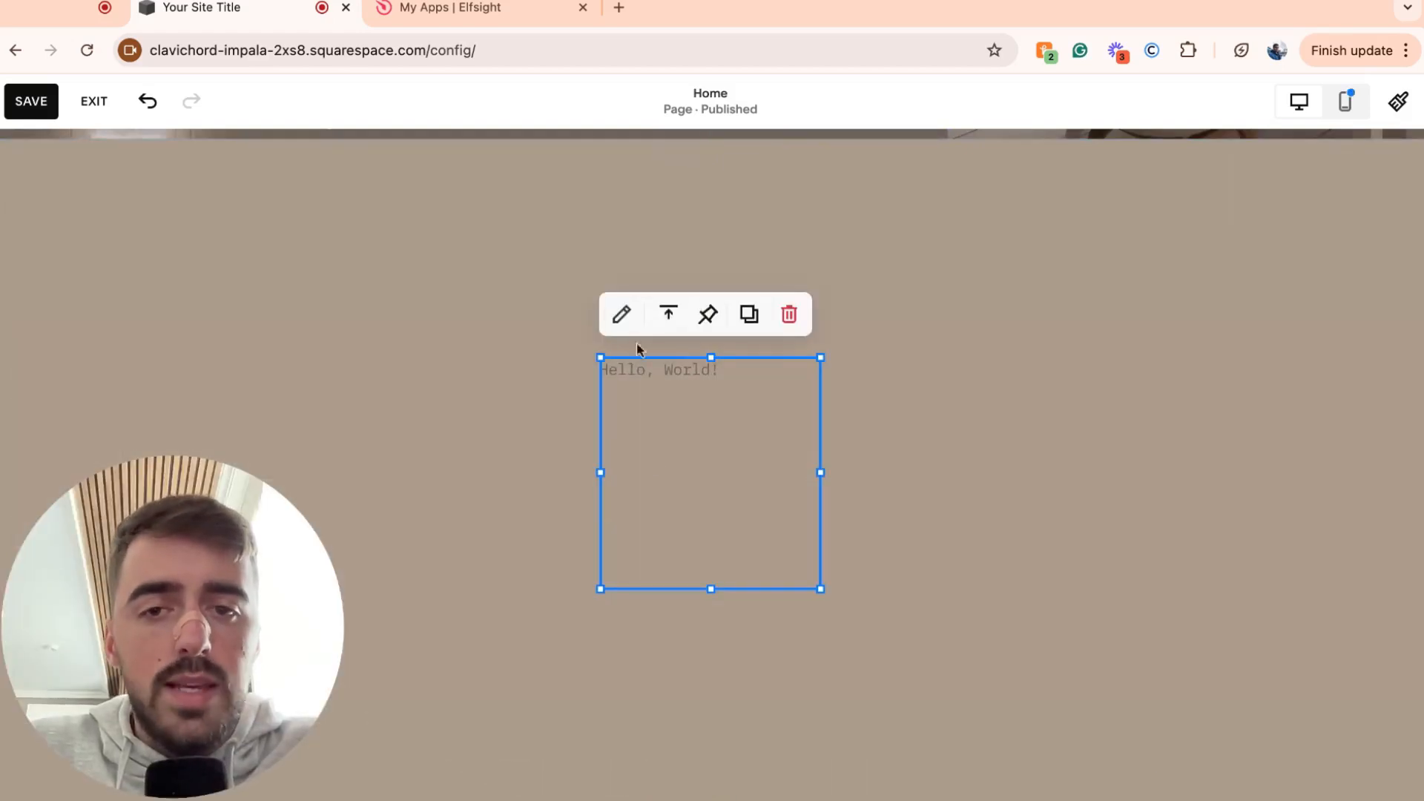
- Paste the Elfsight embed code into the code block and save the page
click(622, 315)
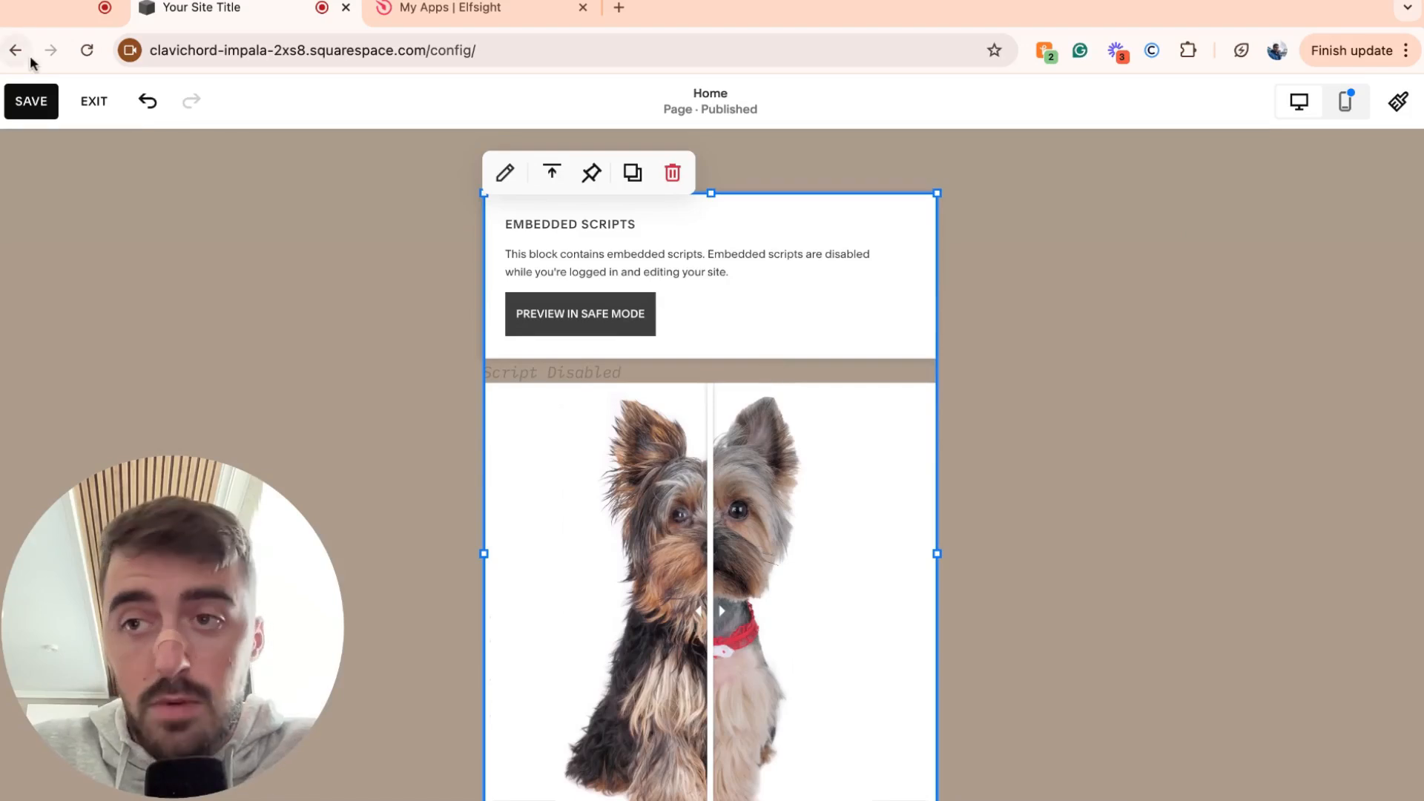
click(30, 101)
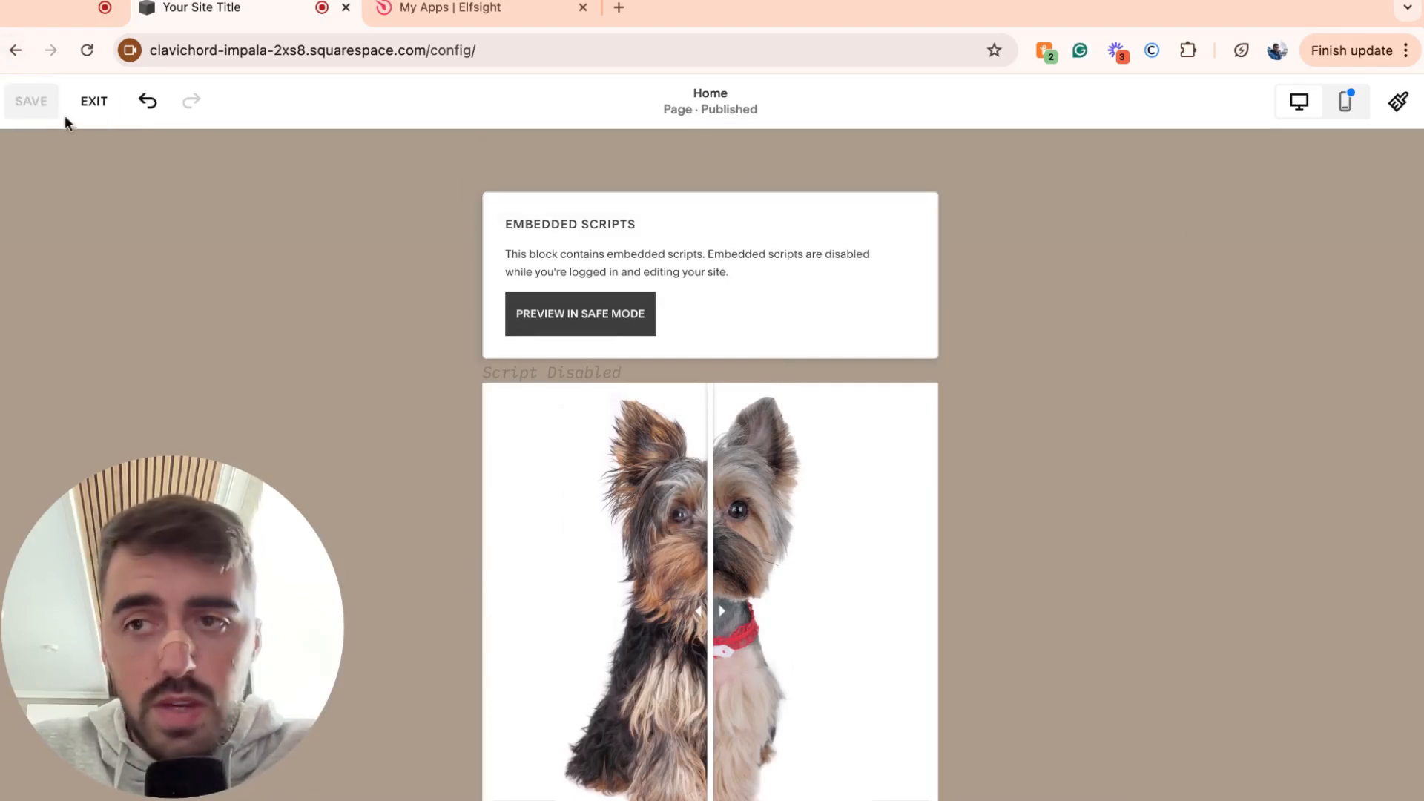
- Exit the editor, open the live site, and slide the dog comparison divider back and forth
click(93, 101)
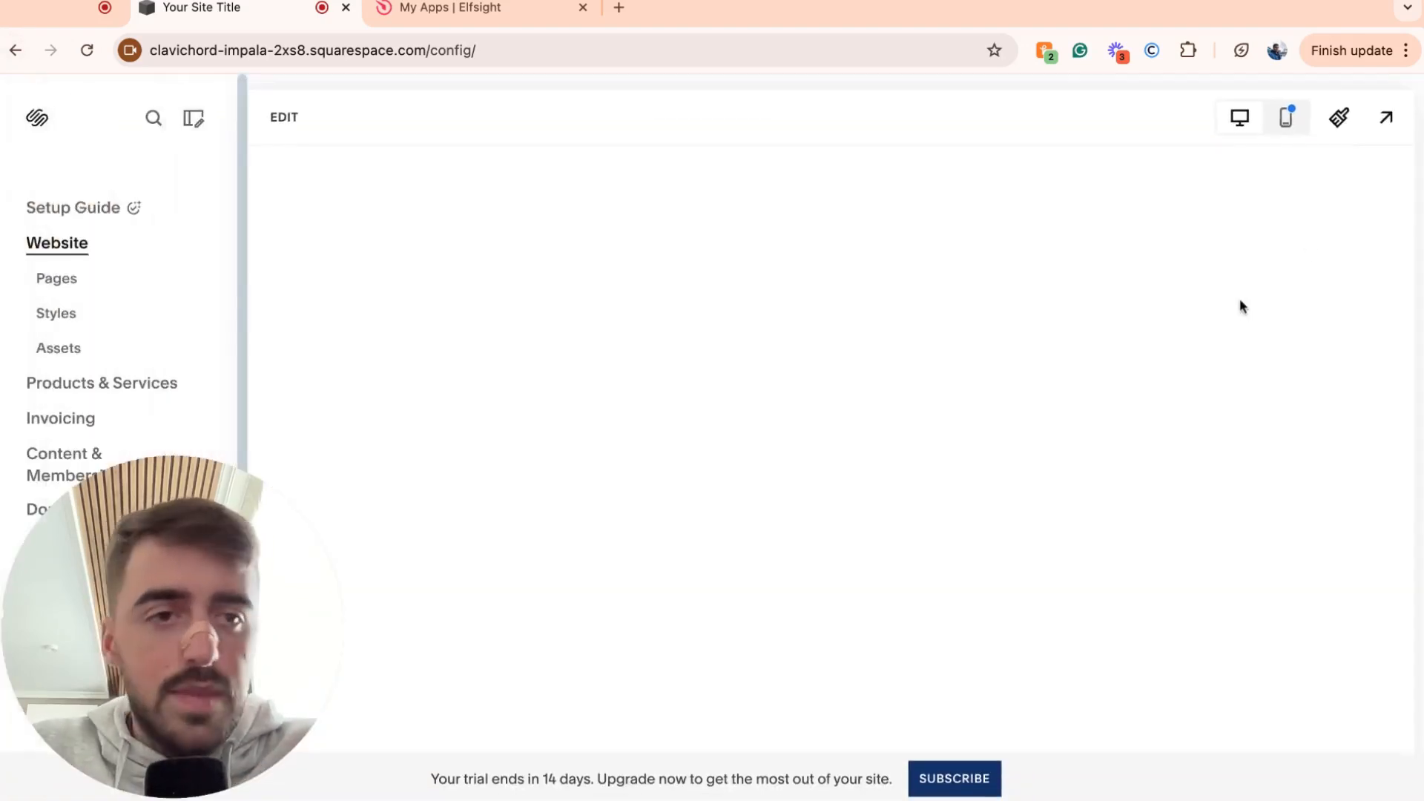
click(1386, 118)
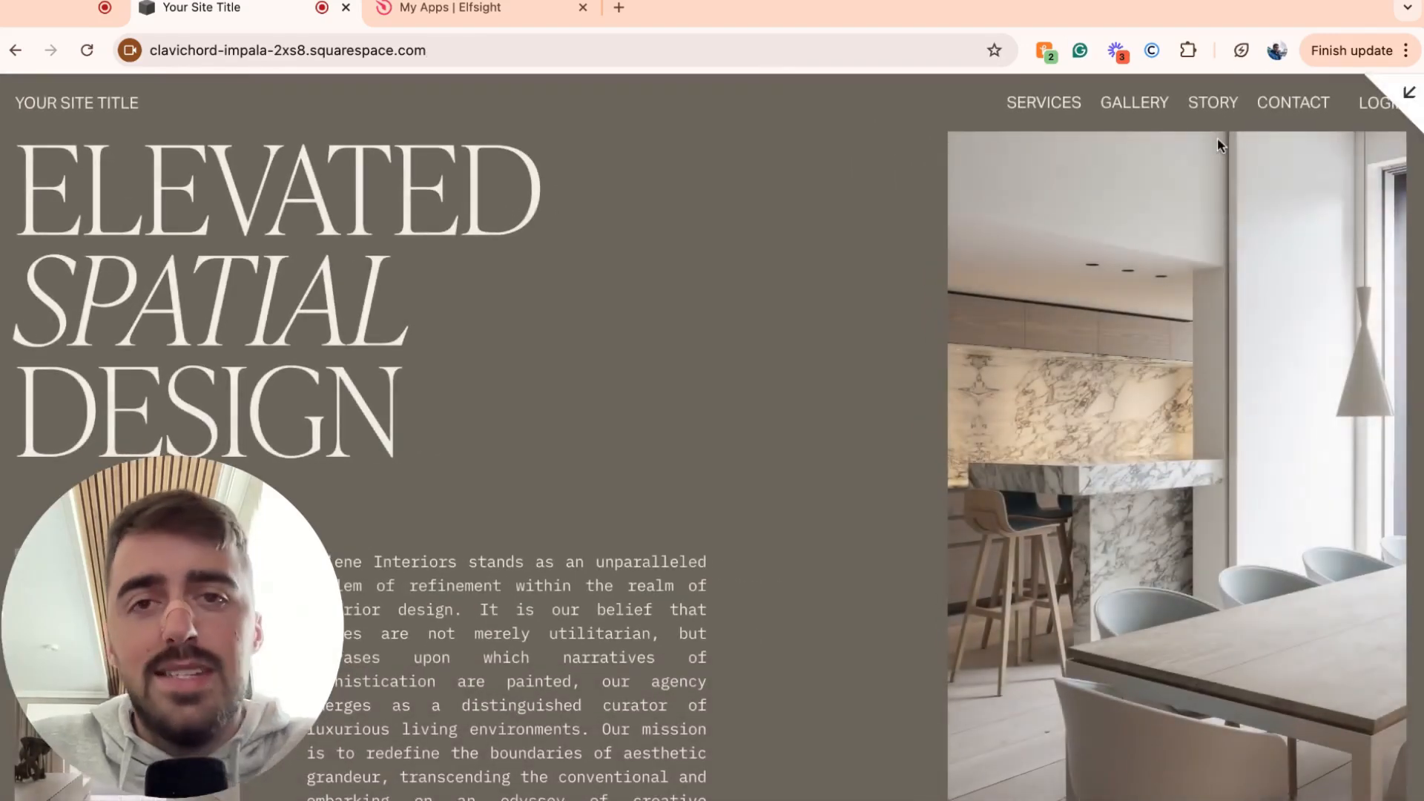
scroll(down, 3)
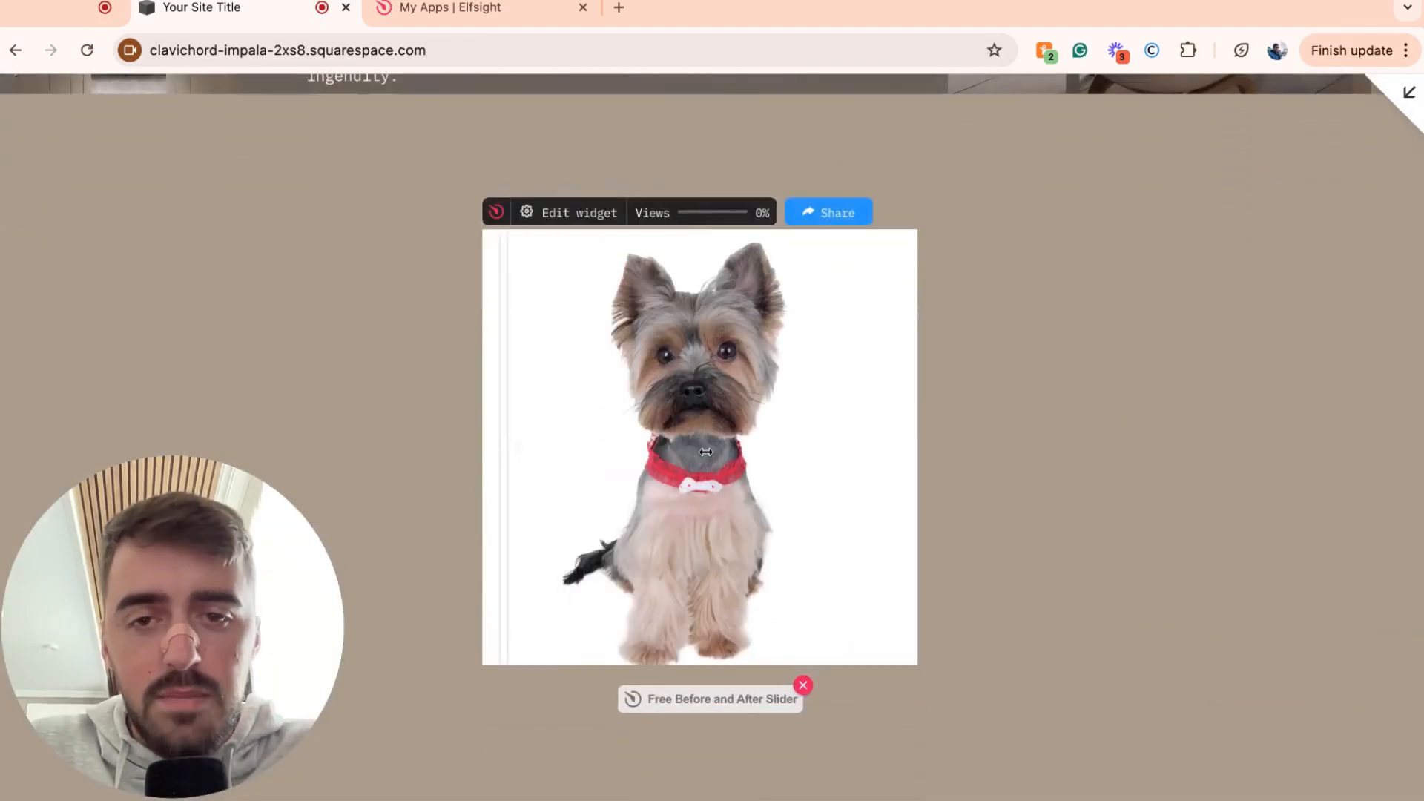
drag(700, 445, 822, 445)
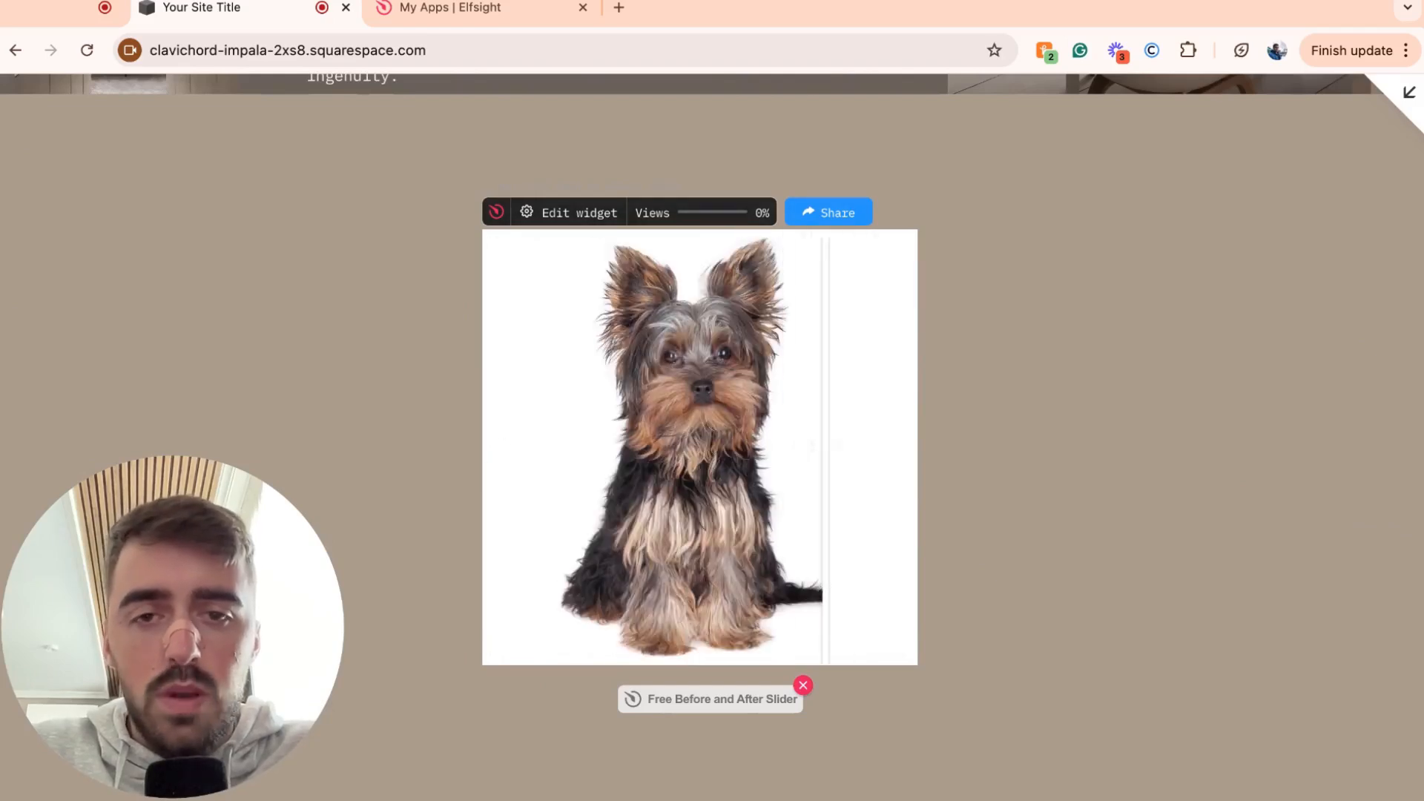
drag(824, 445, 745, 445)
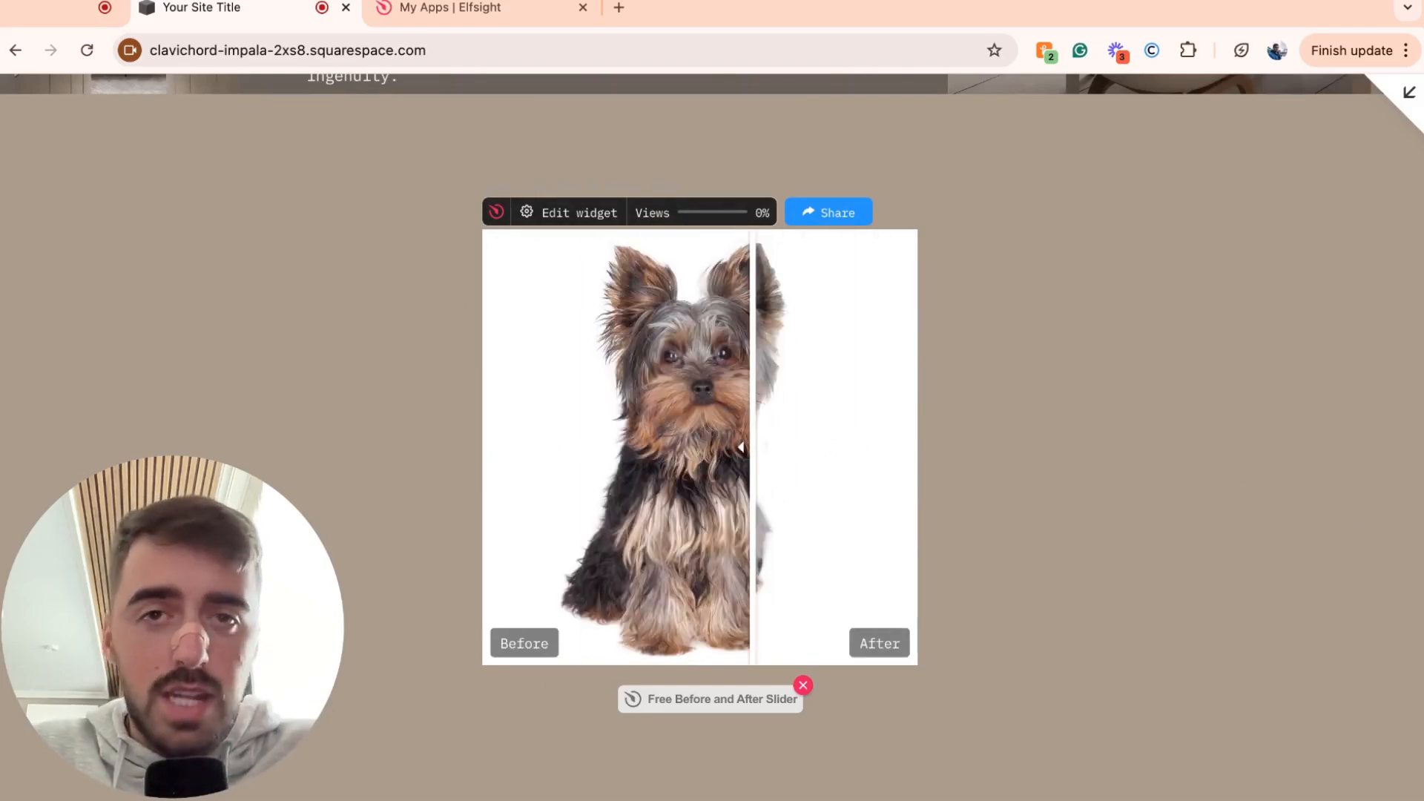